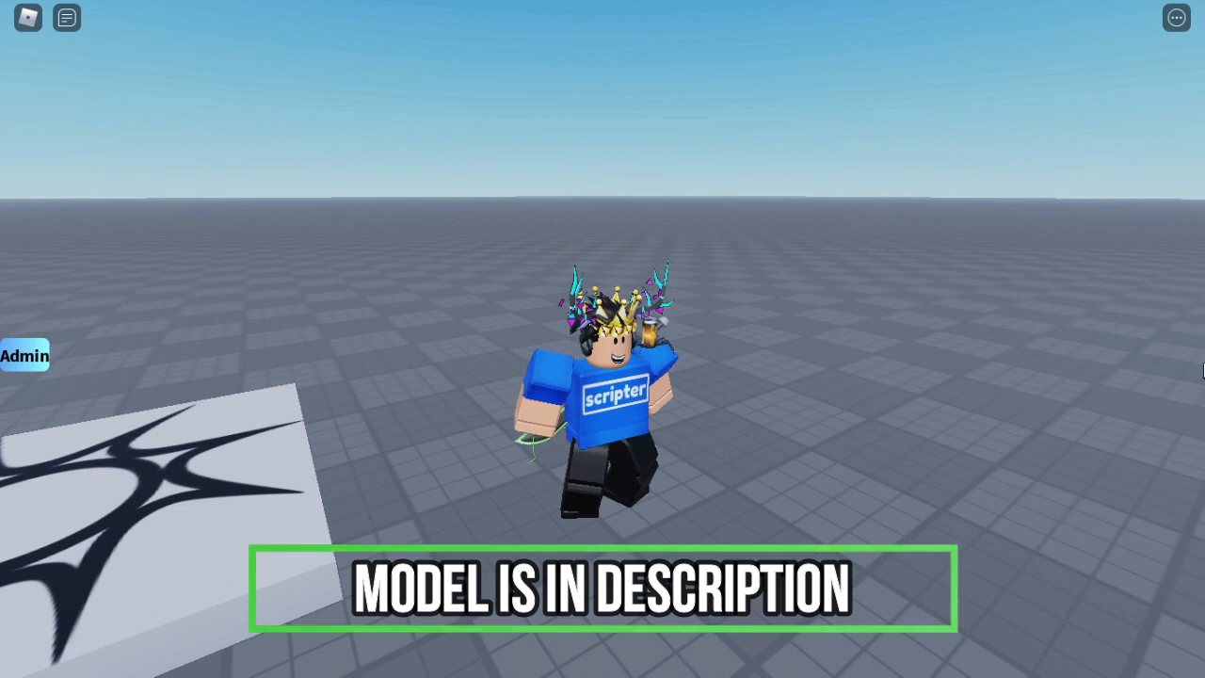
Open the admin ban panel from the Admin button on the game screen's left edge.
click(25, 355)
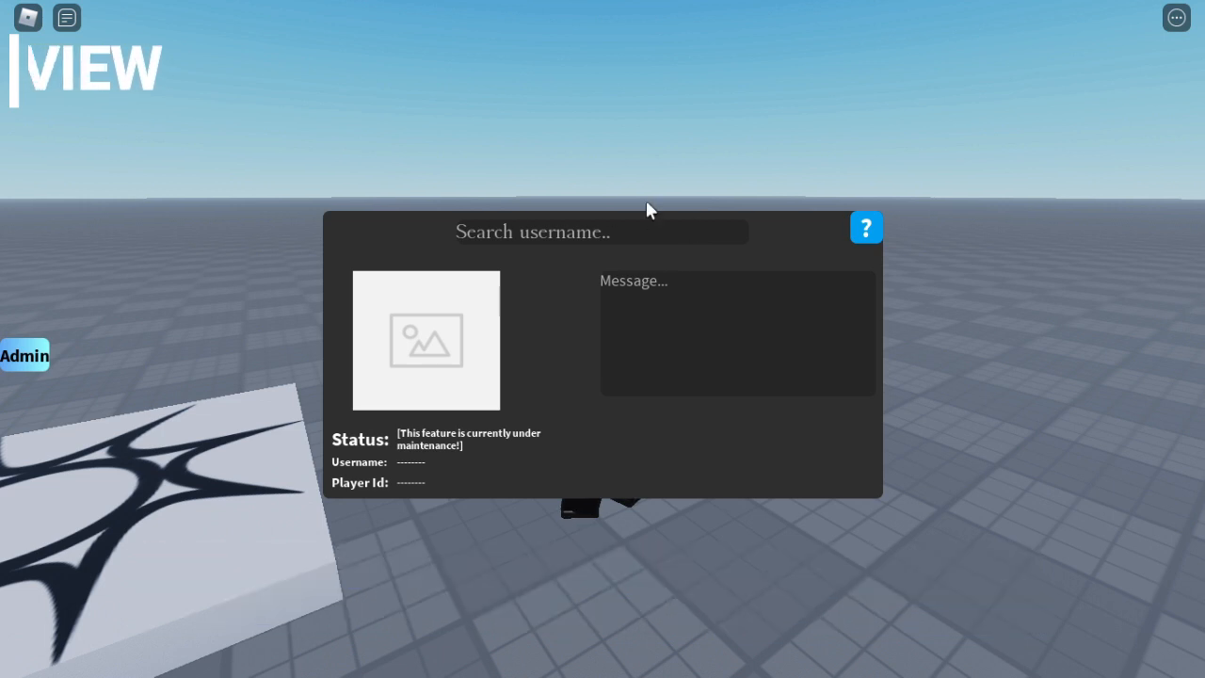
Search usernames 'roblox', 'TestAccount Test' and 'Jori' to show the test account's unbanned status.
click(599, 232)
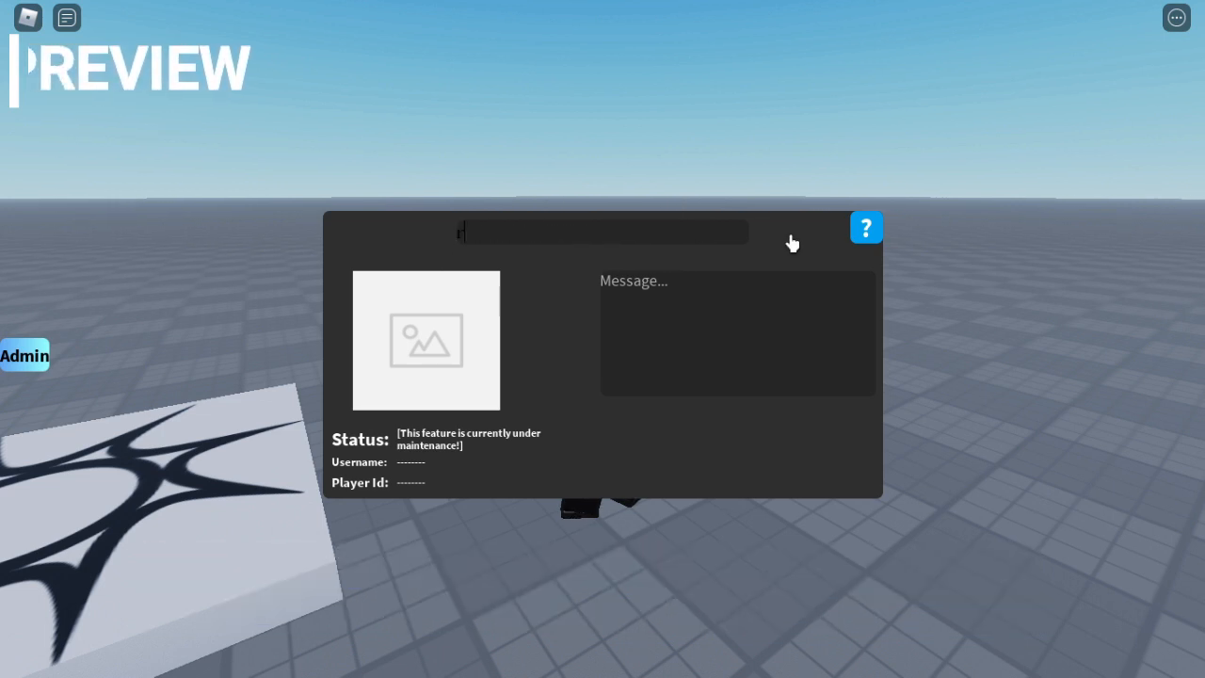
text(roblox)
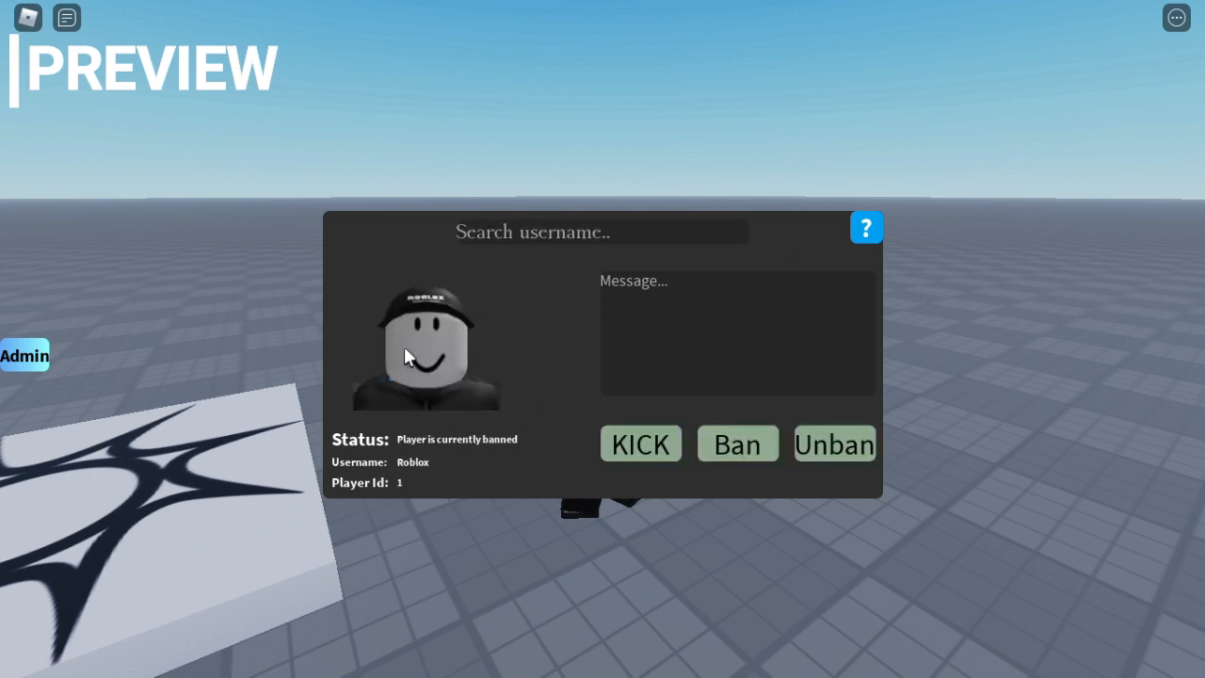
mouse_move(559, 456)
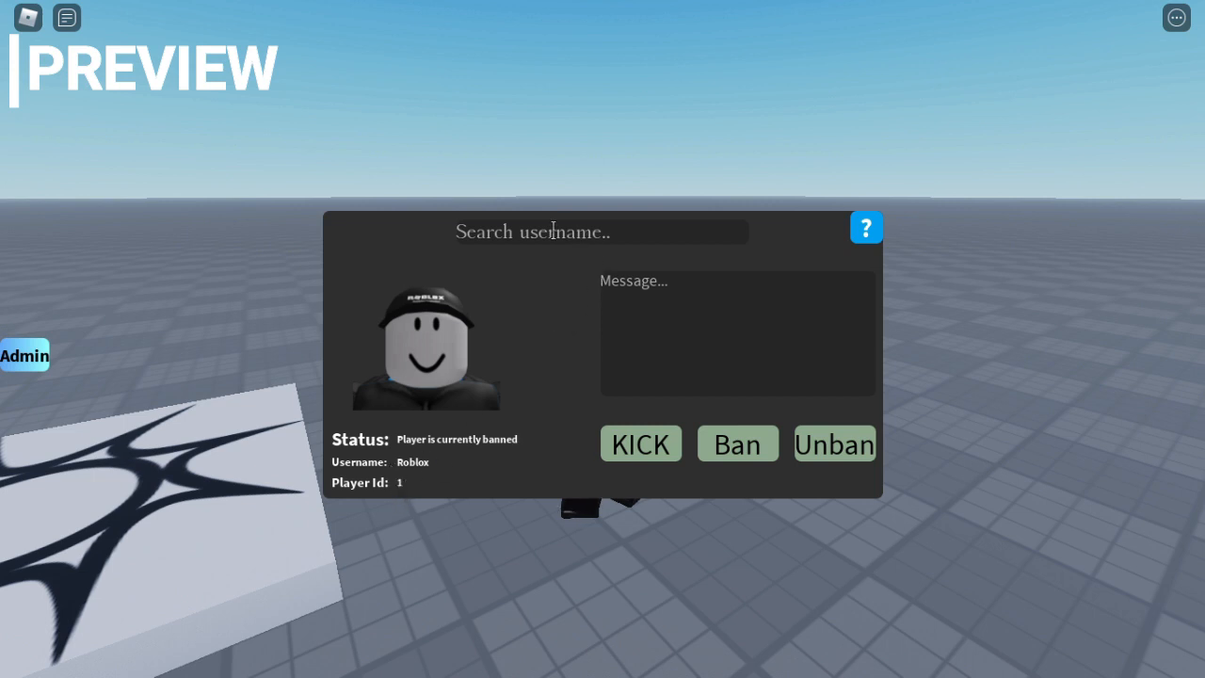
text(T)
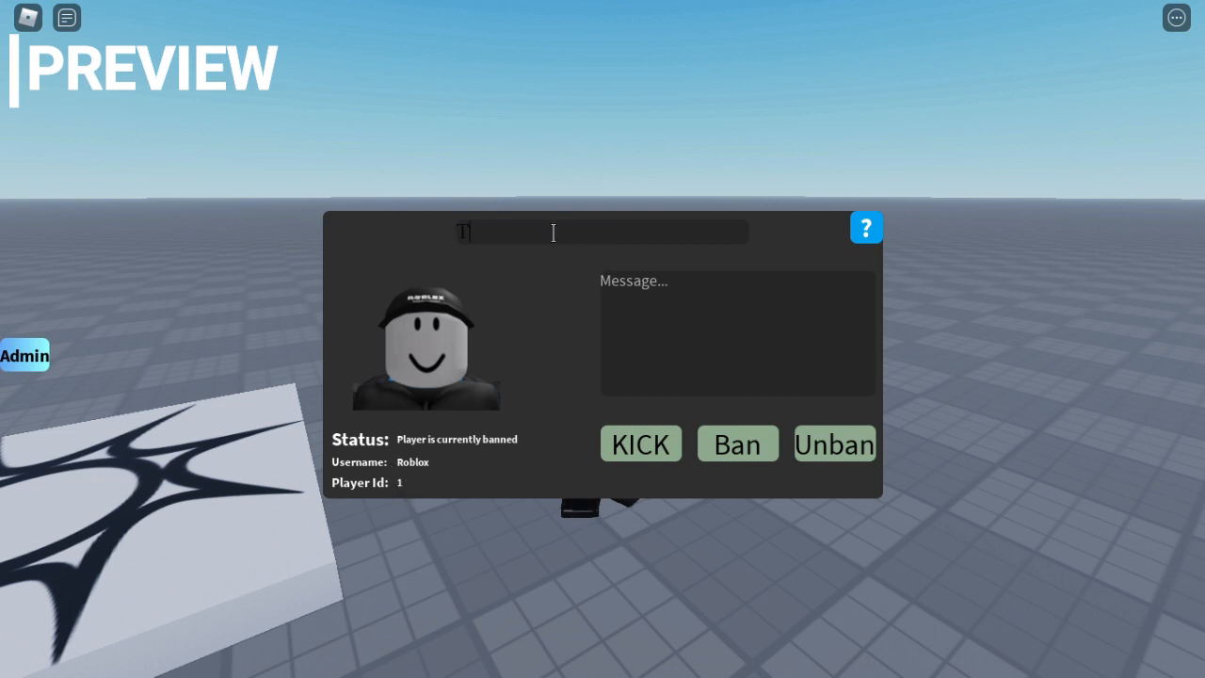
text(TestAccount Test)
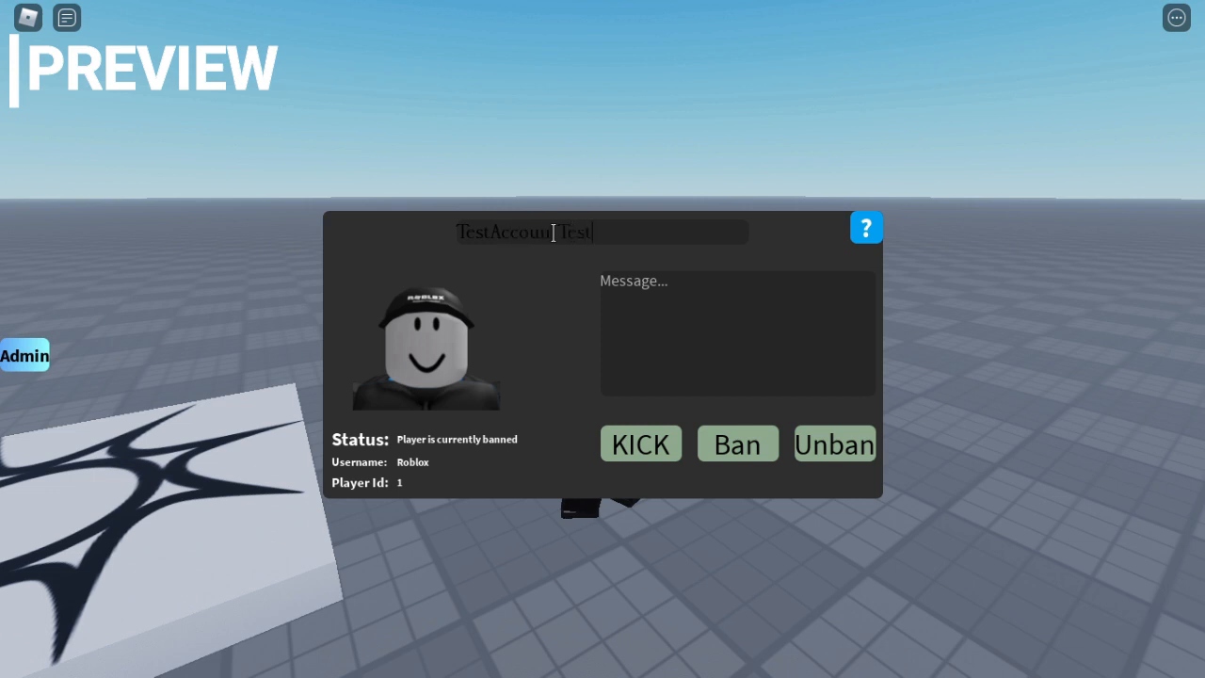
text(Jori)
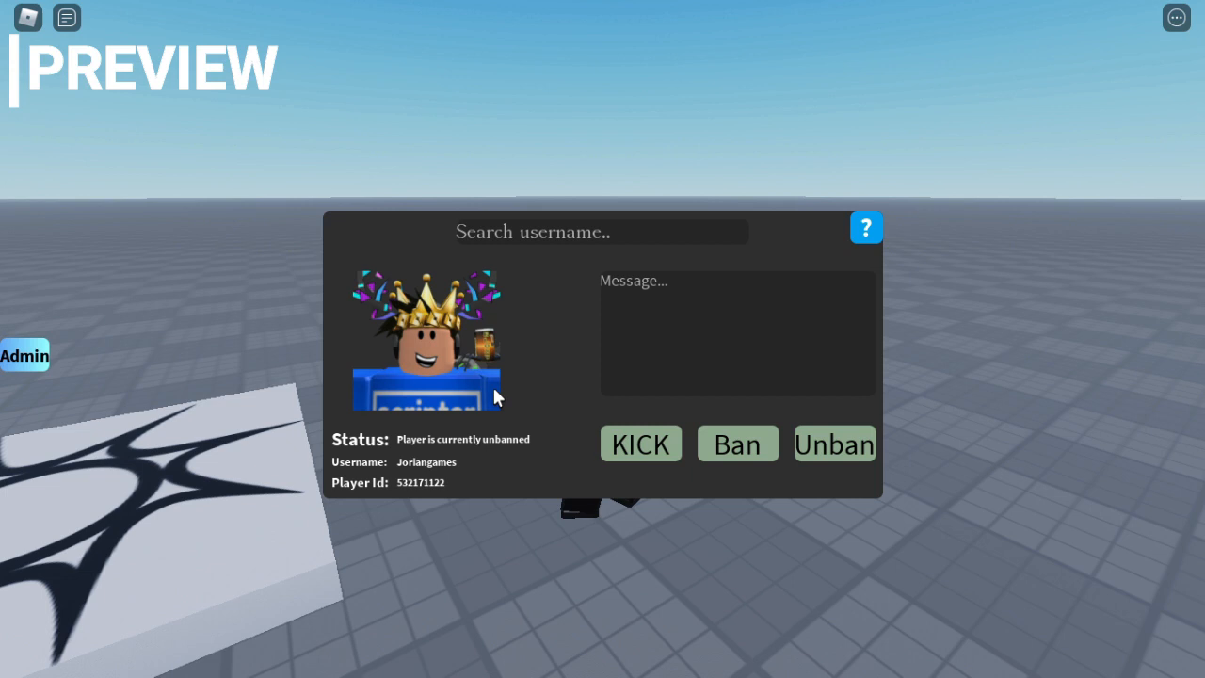
mouse_move(541, 353)
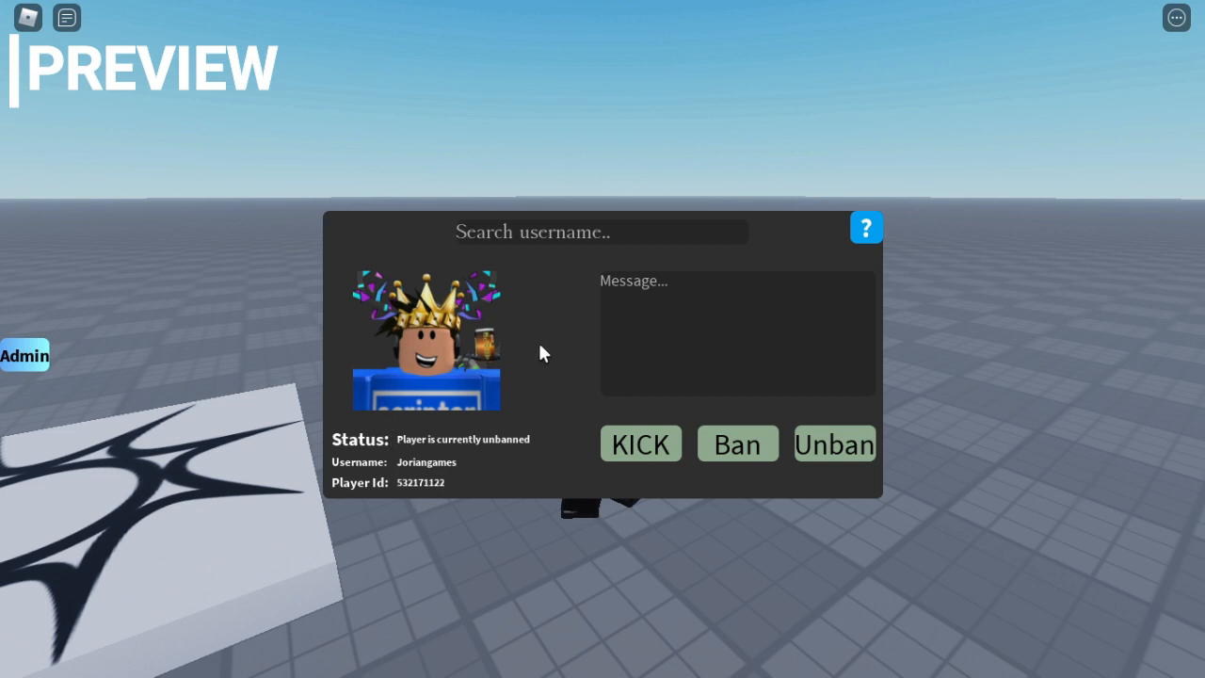
mouse_move(738, 443)
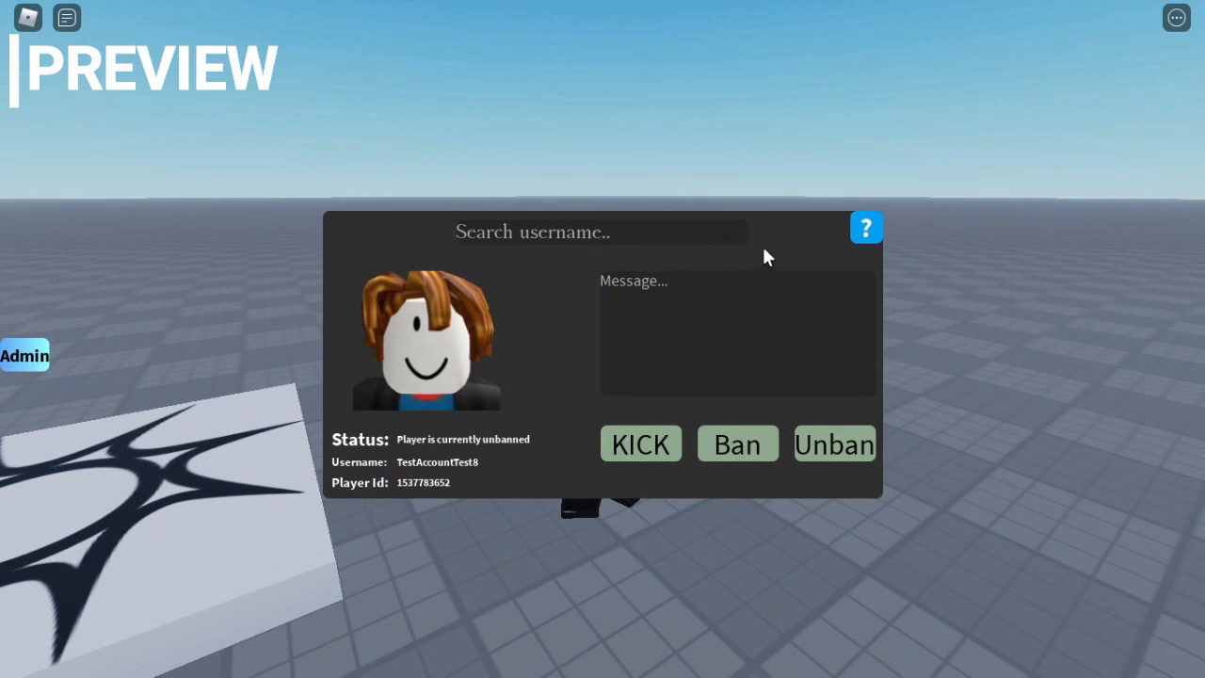
Read the help popup, then ban the test account with reason 'You are banned for the video'.
click(865, 228)
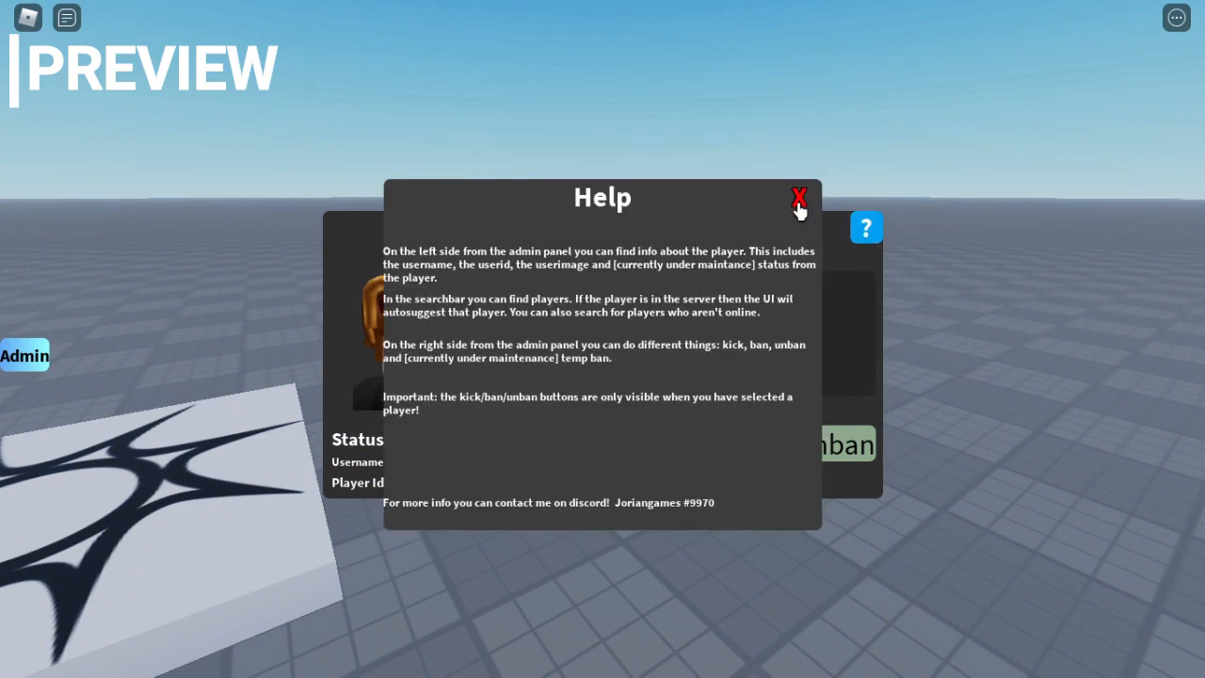
click(799, 195)
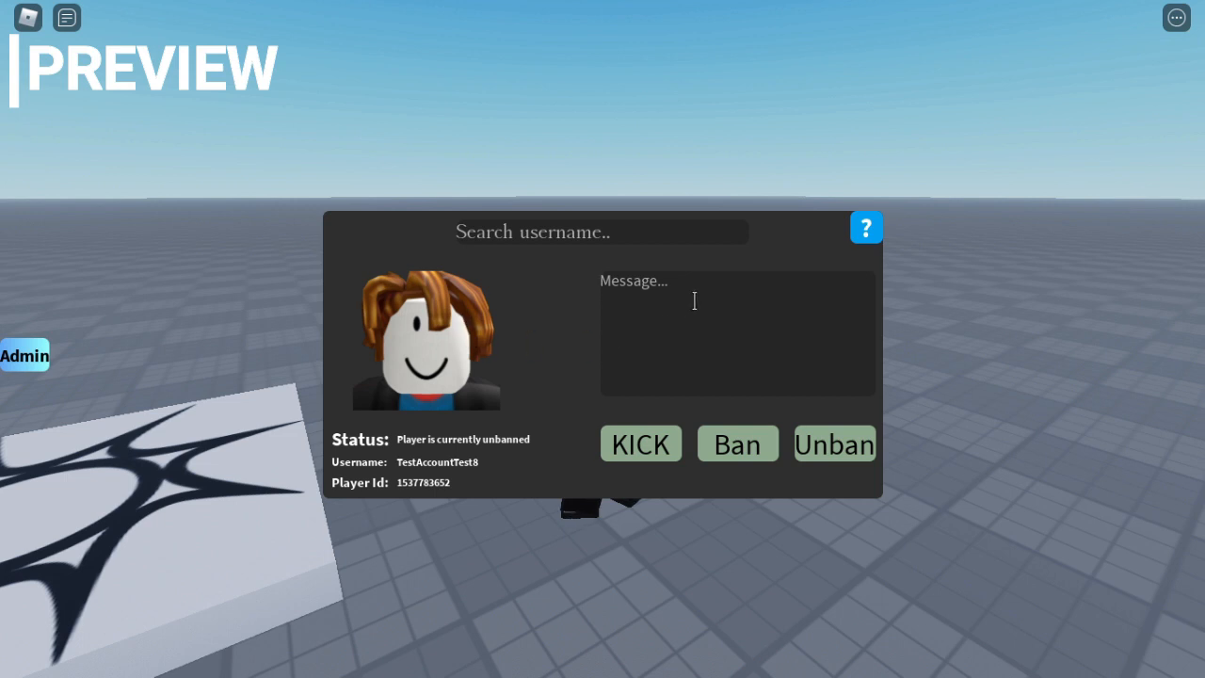
text(You are banned for the video)
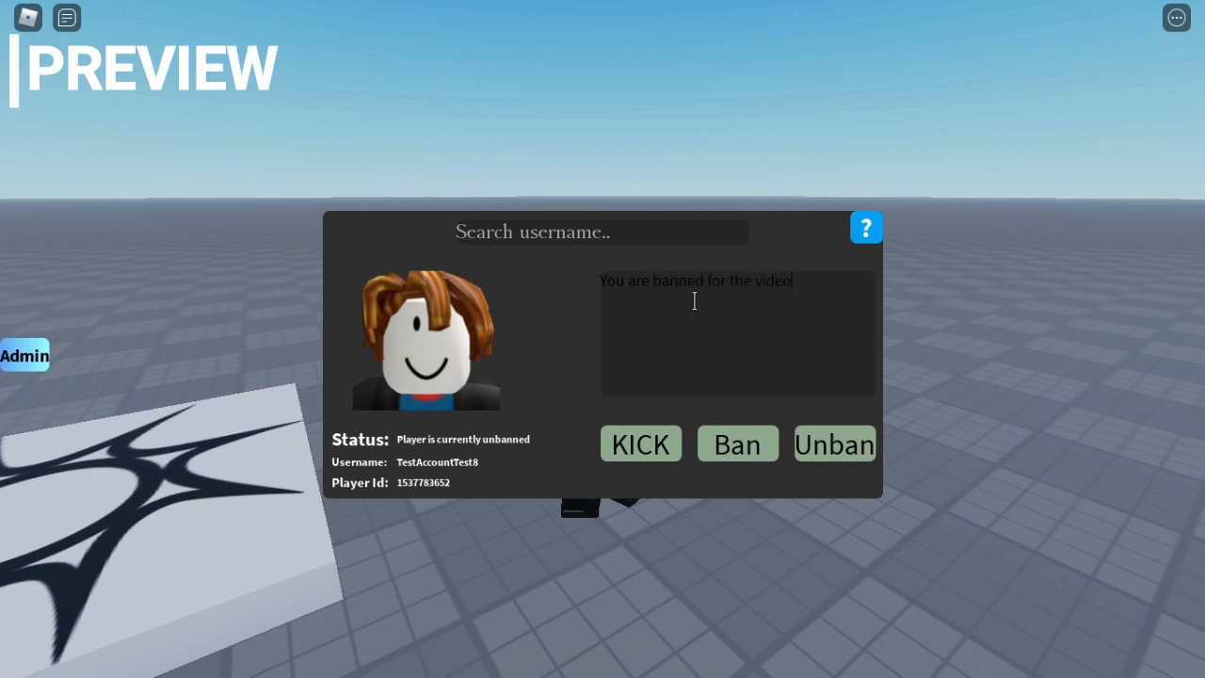
click(737, 442)
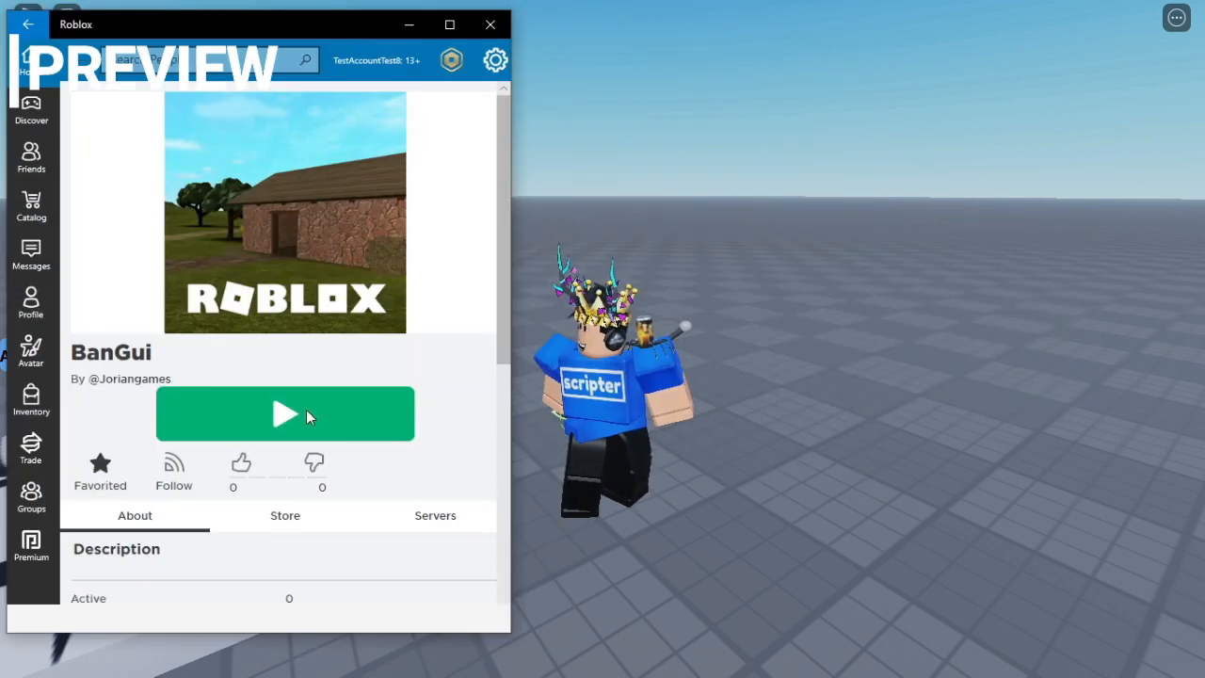
click(285, 414)
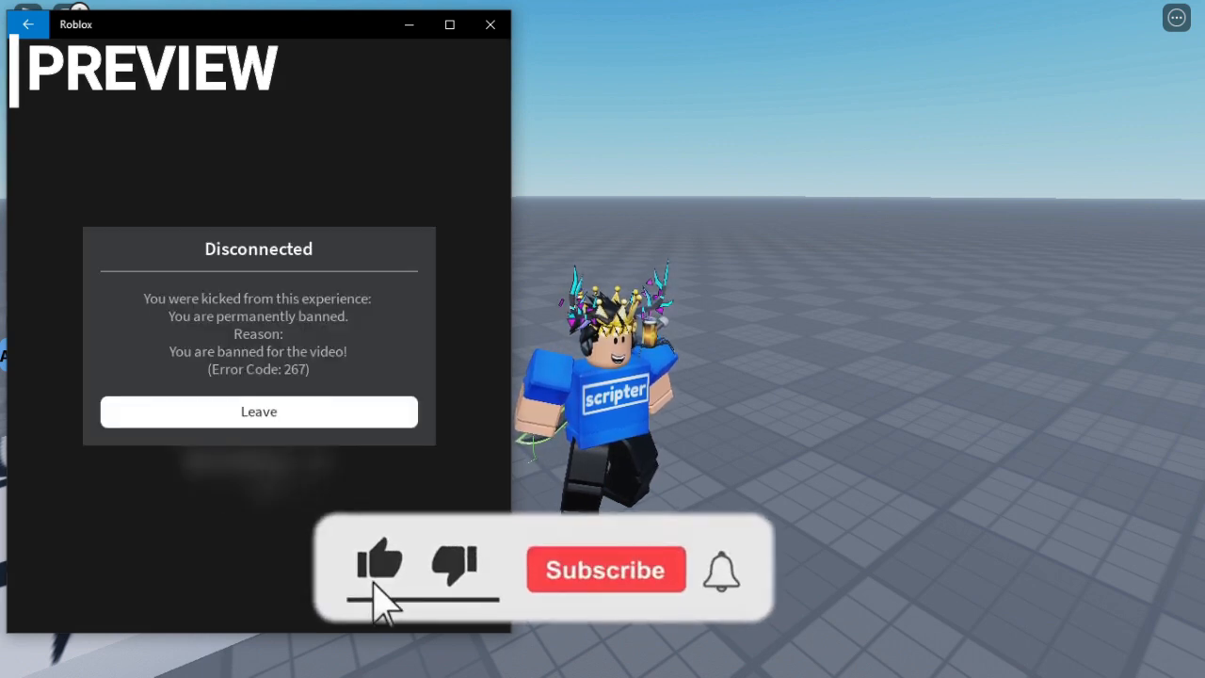
click(605, 568)
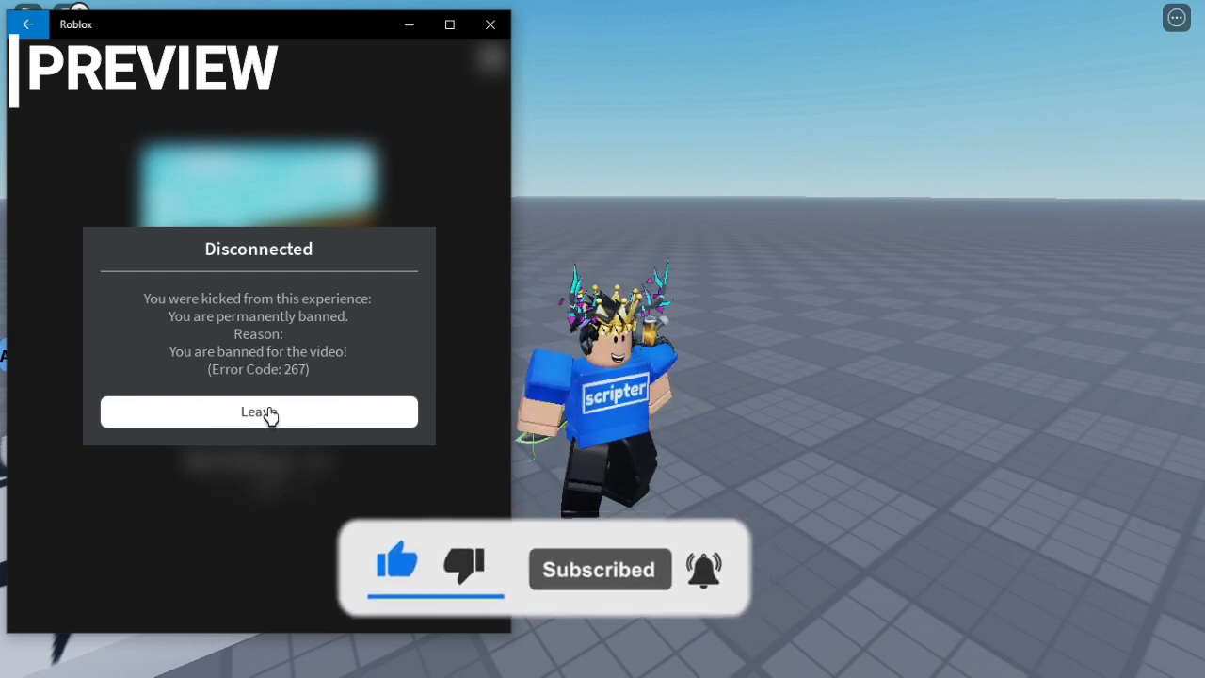
click(258, 411)
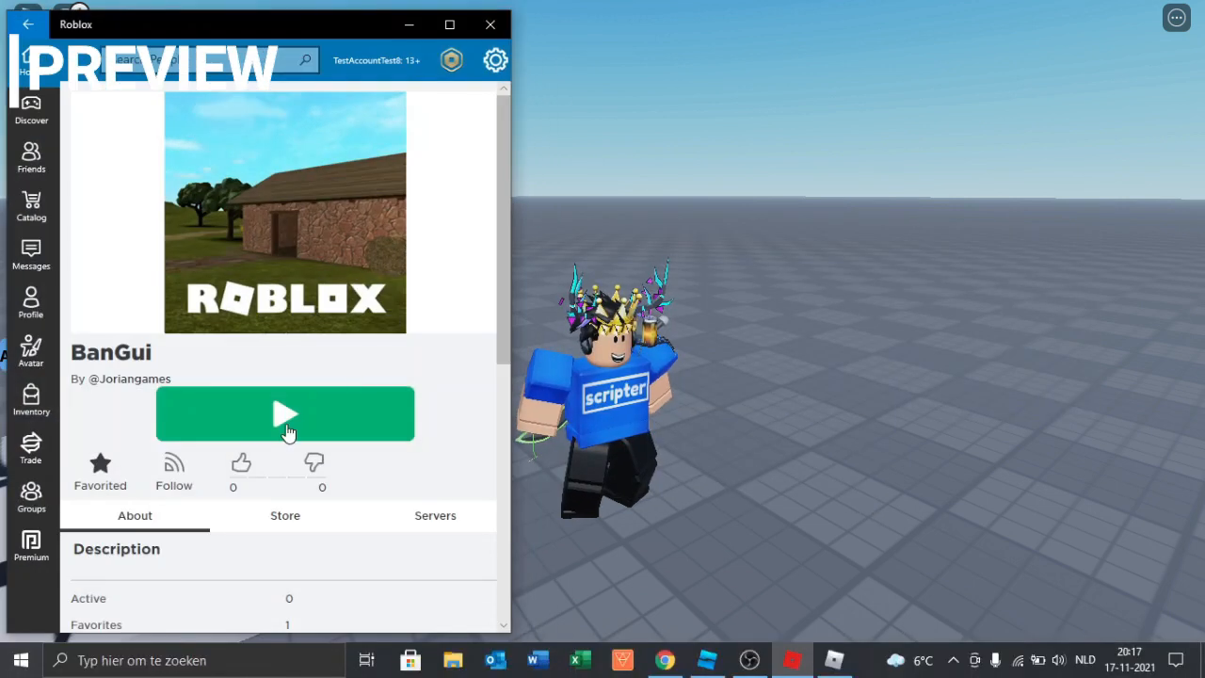
Rejoin BanGui and press Ban on another player in the admin panel.
click(285, 414)
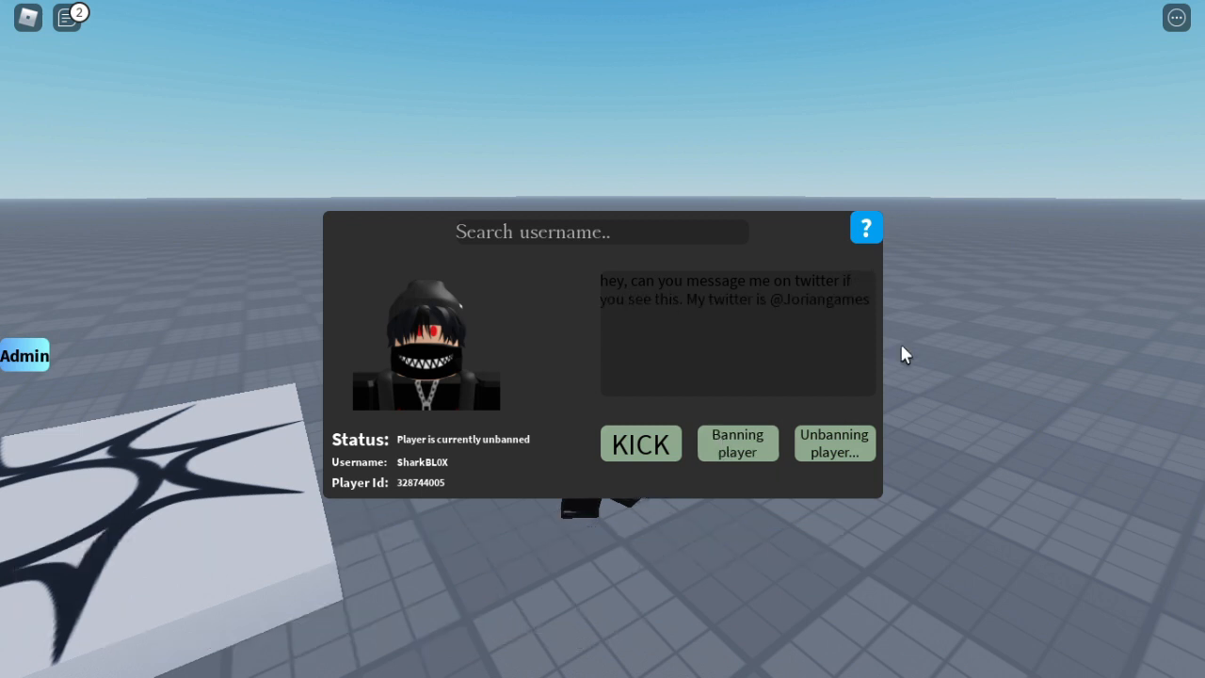
click(737, 442)
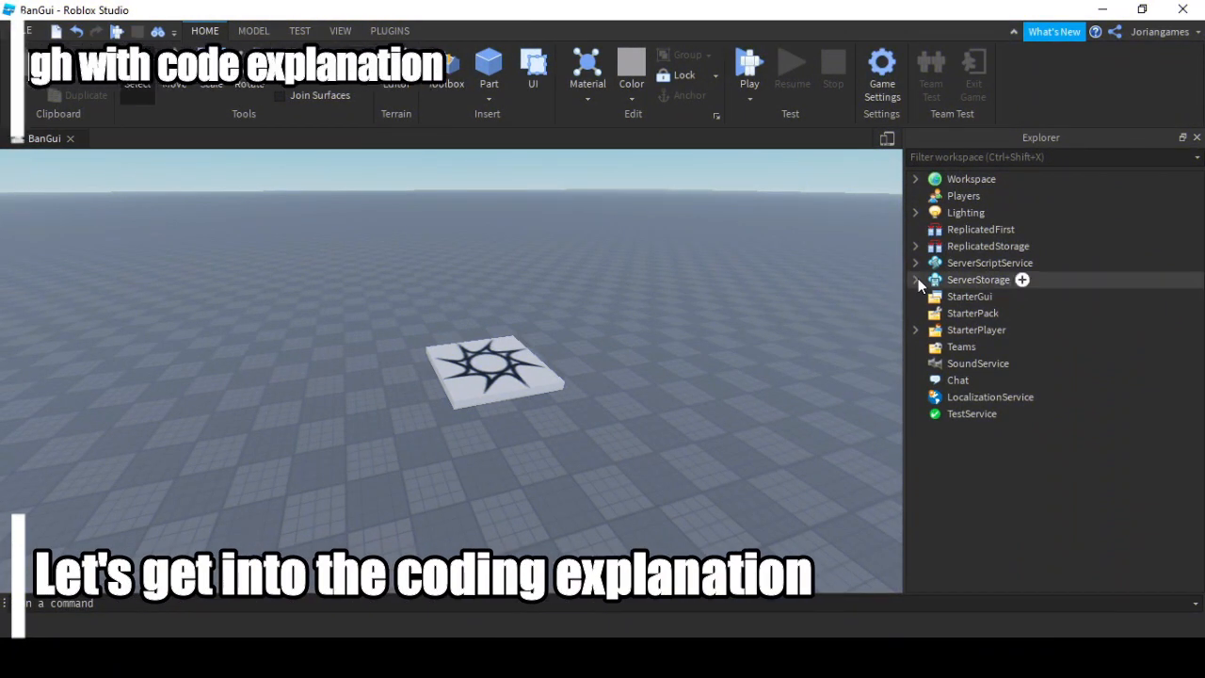
Expand ServerStorage and AdminPanel, inspect Toggle, and open the AdminHandler script.
click(915, 280)
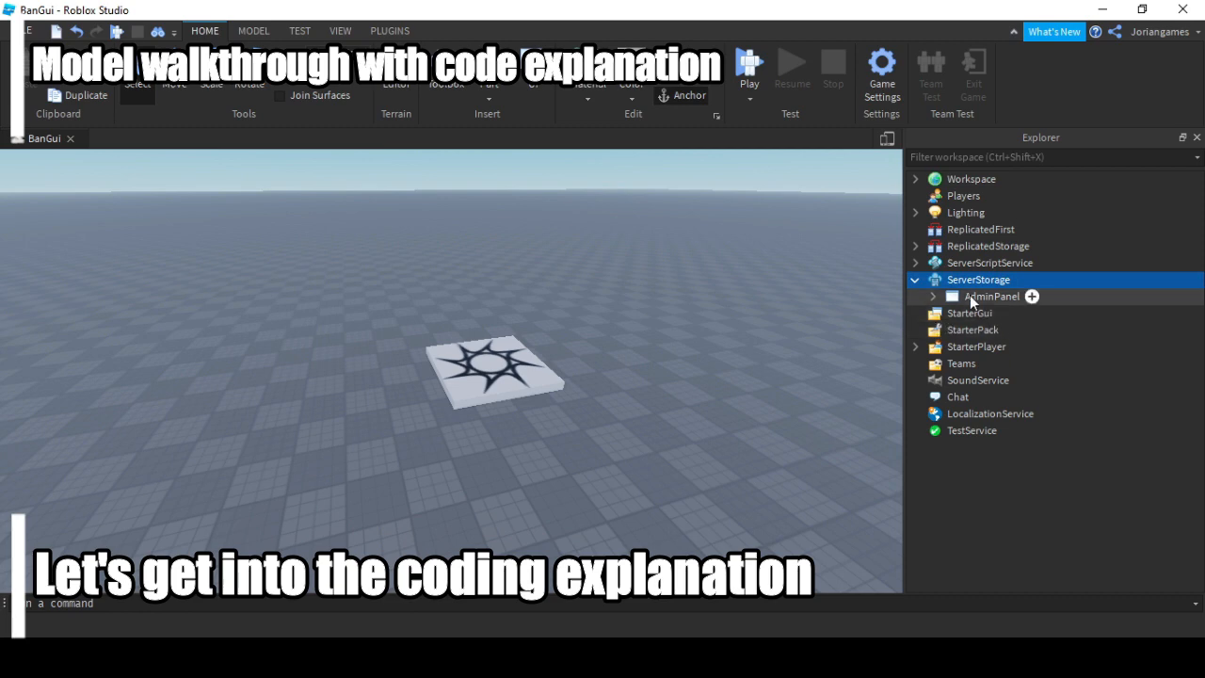
click(932, 295)
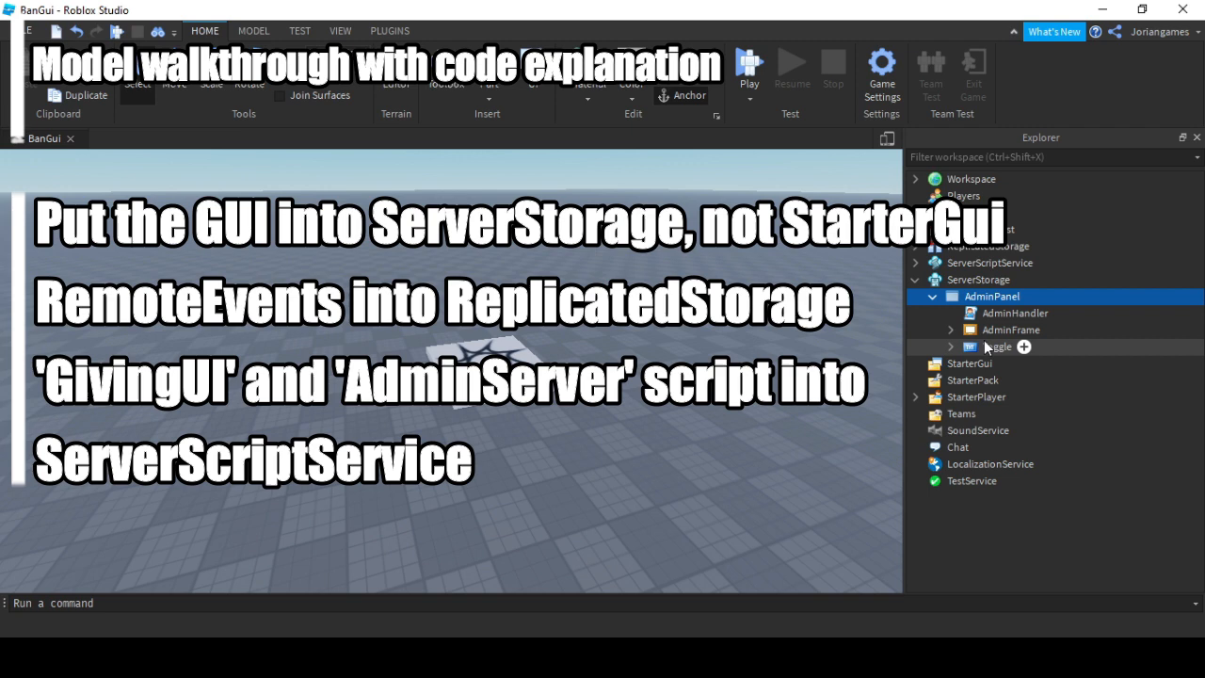
click(997, 346)
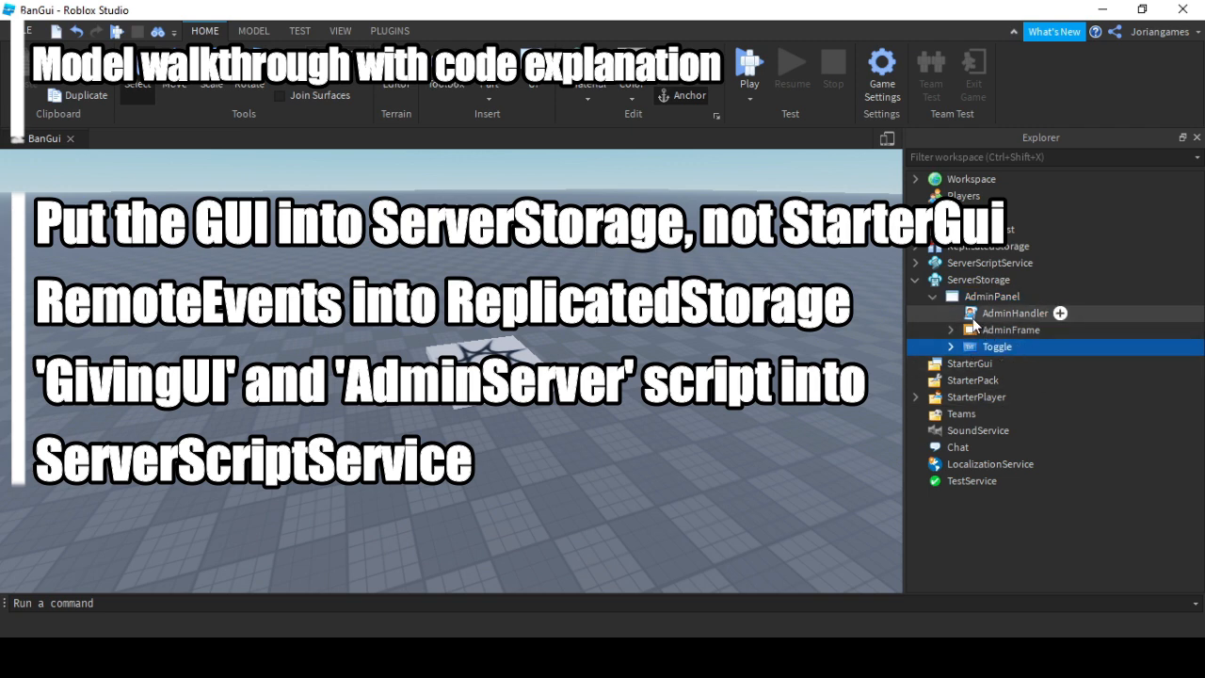
double_click(1016, 312)
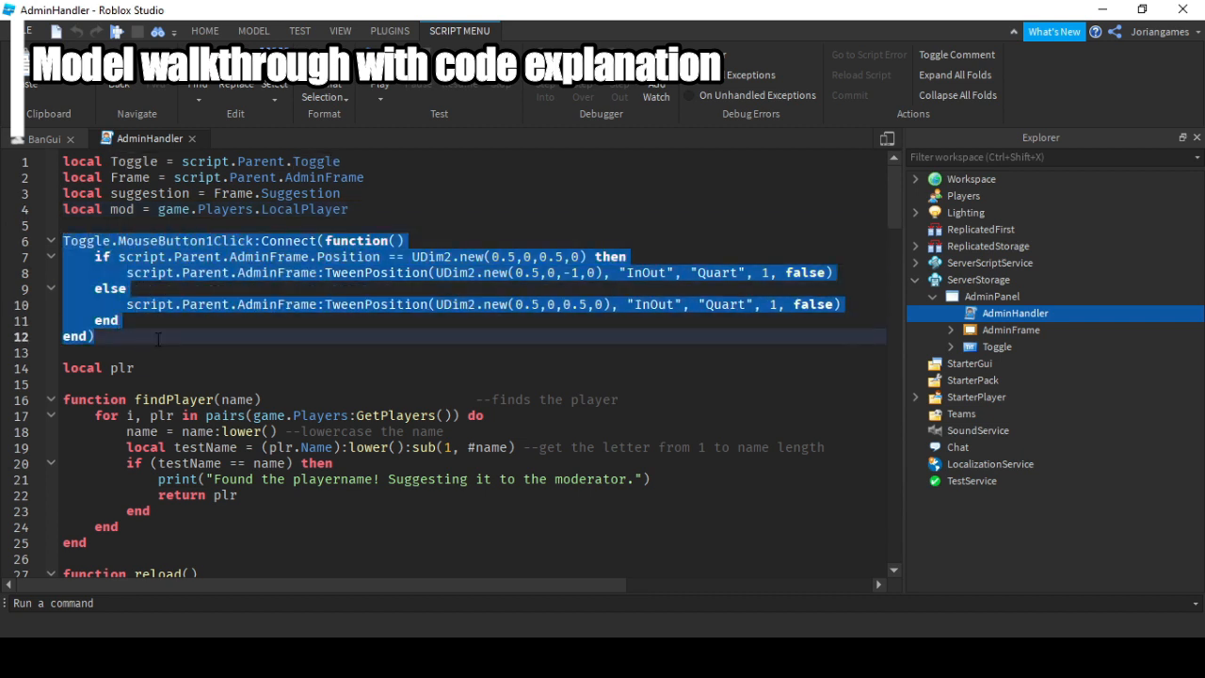
scroll(down, 3)
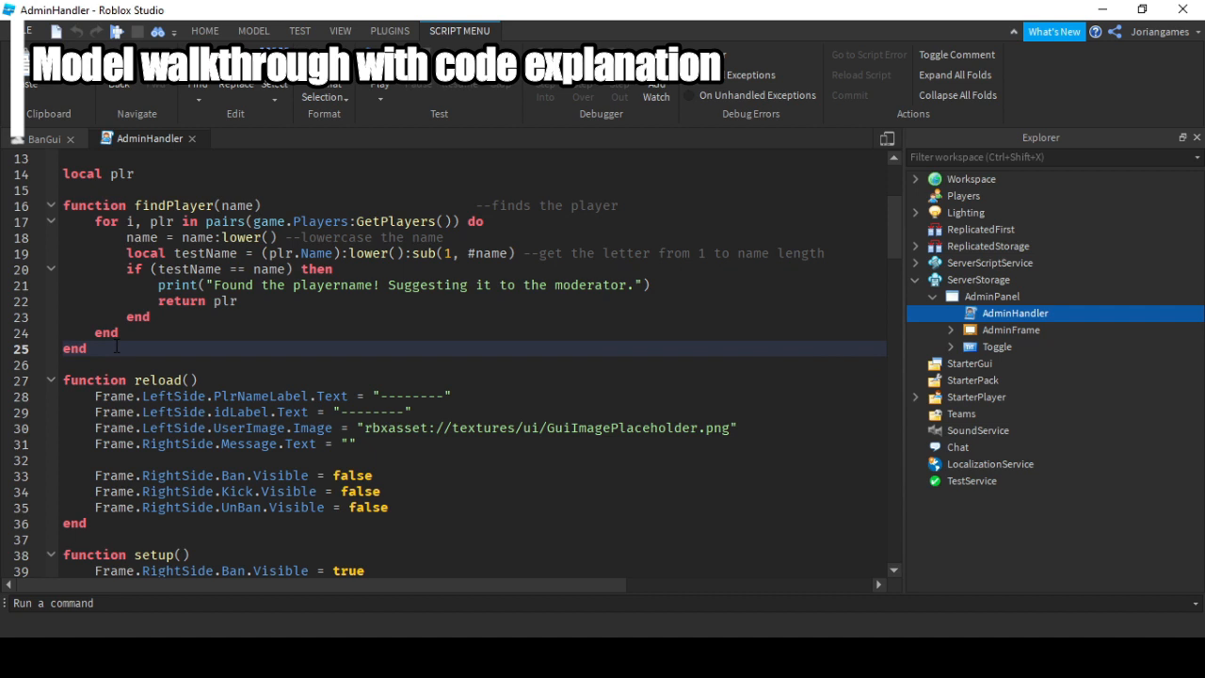
mouse_move(204, 333)
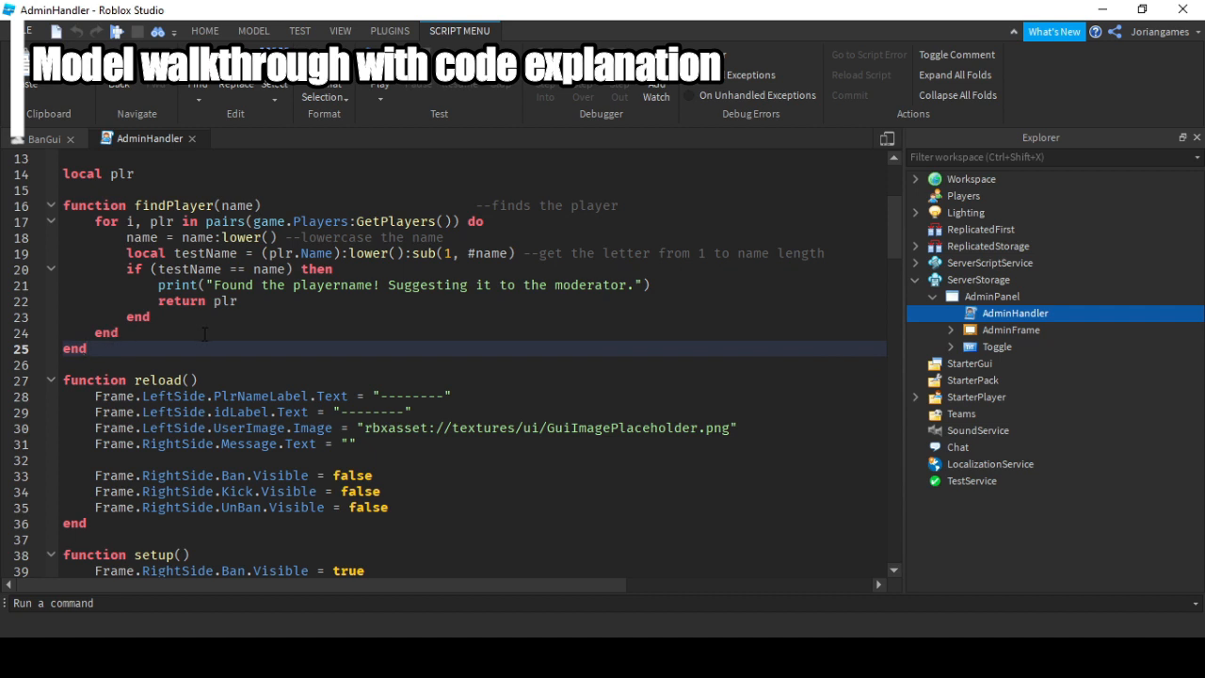
scroll(down, 3)
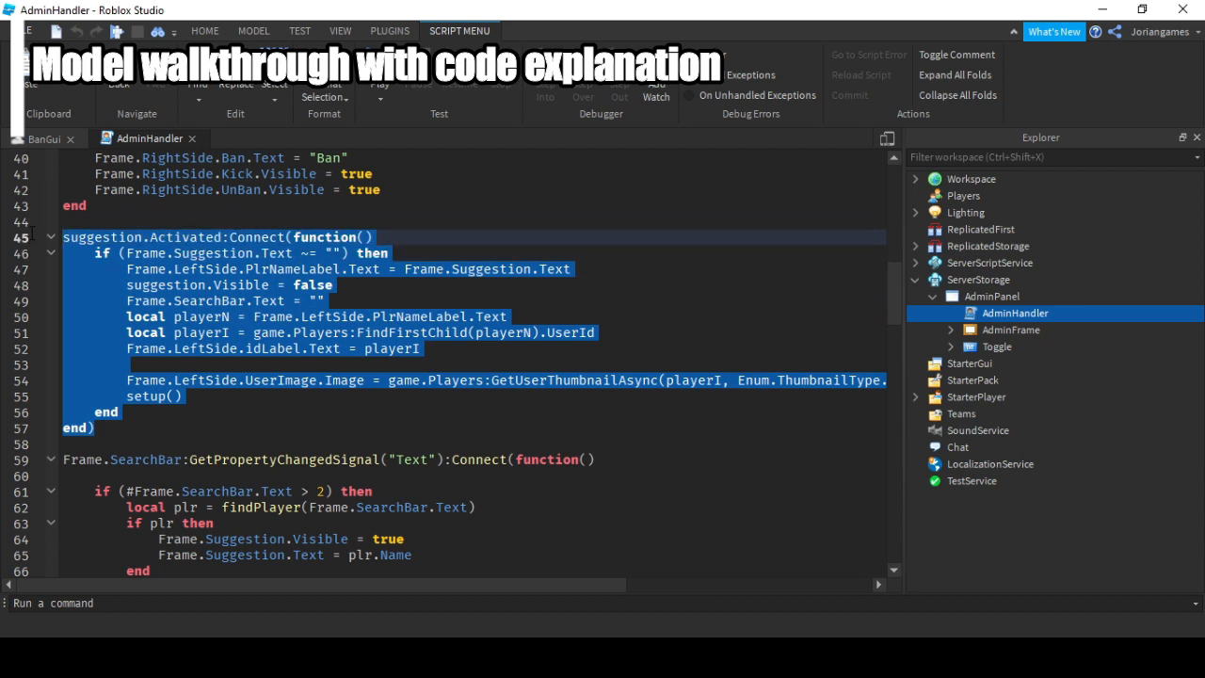
scroll(down, 3)
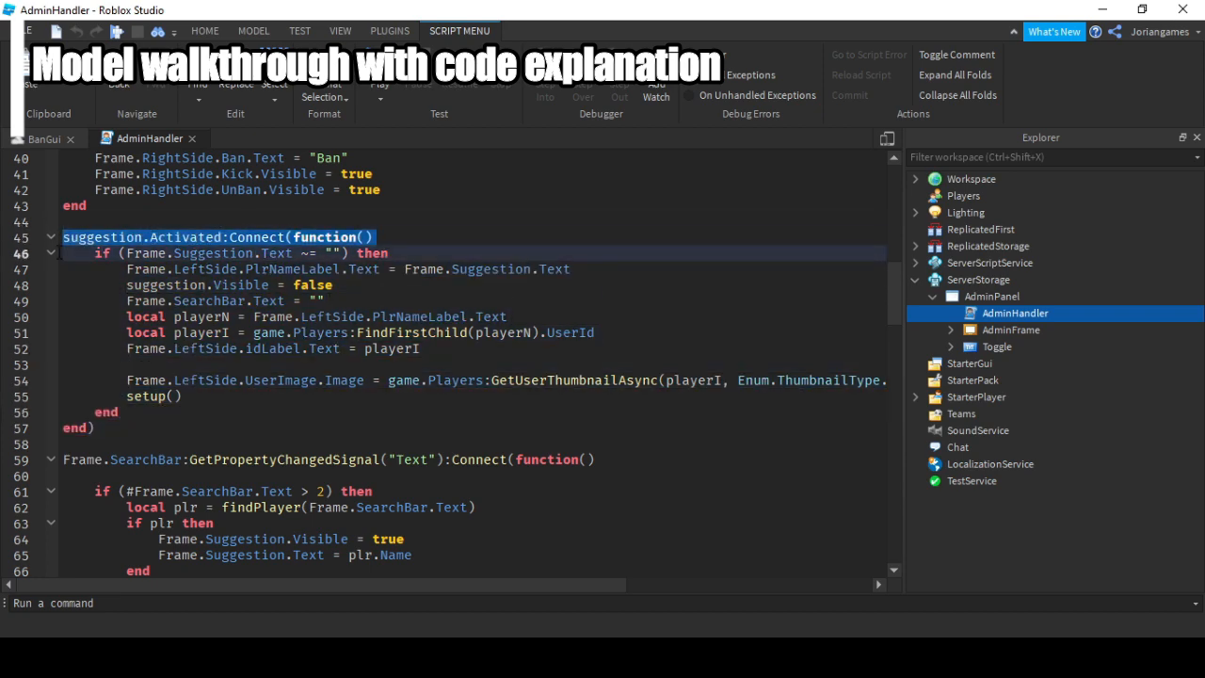
Scroll through the rest of the AdminHandler script to its end.
scroll(down, 3)
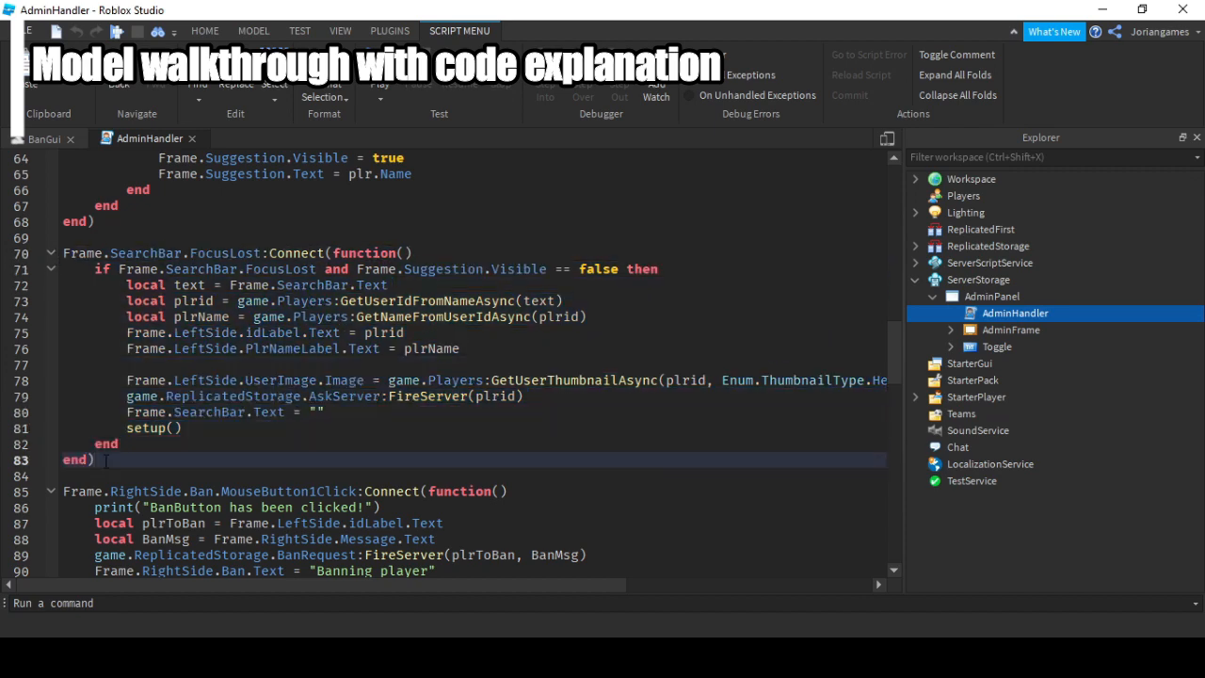
scroll(down, 3)
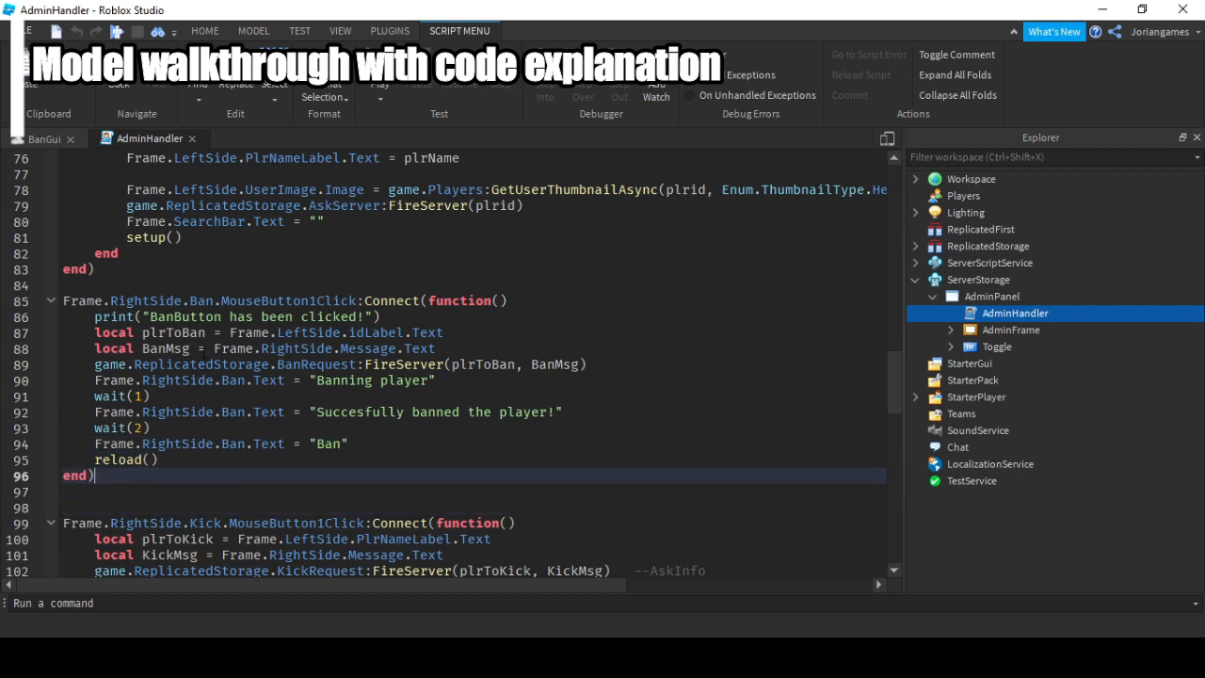
scroll(down, 3)
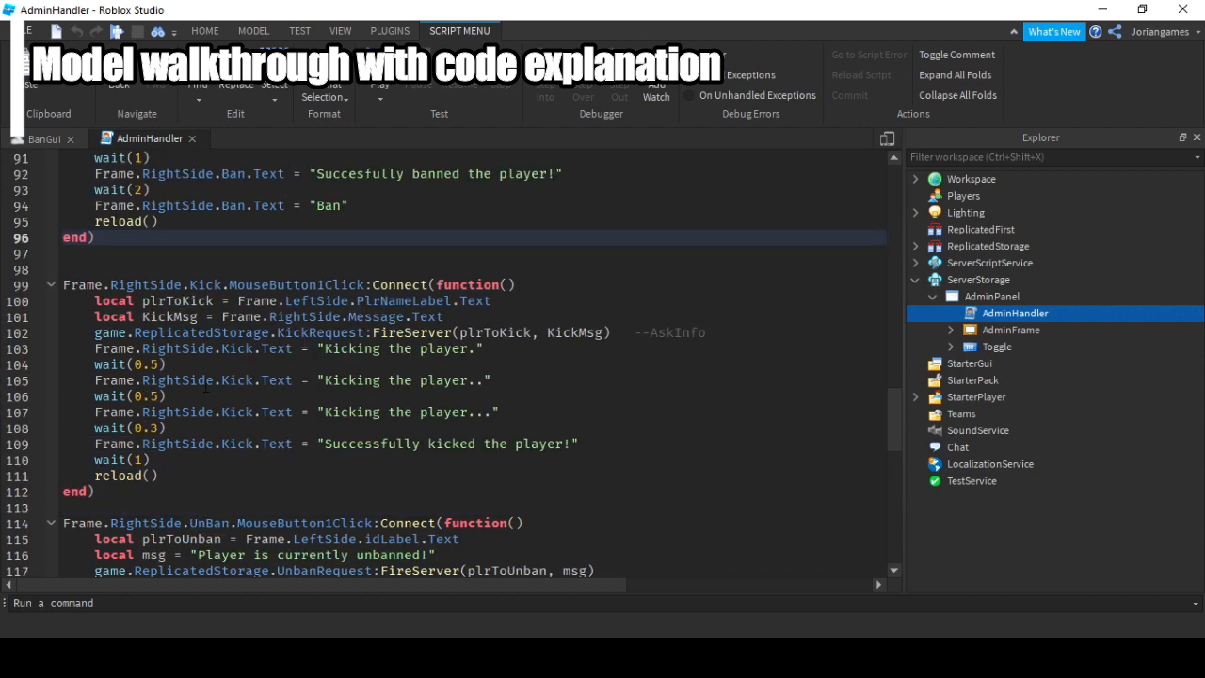
scroll(down, 3)
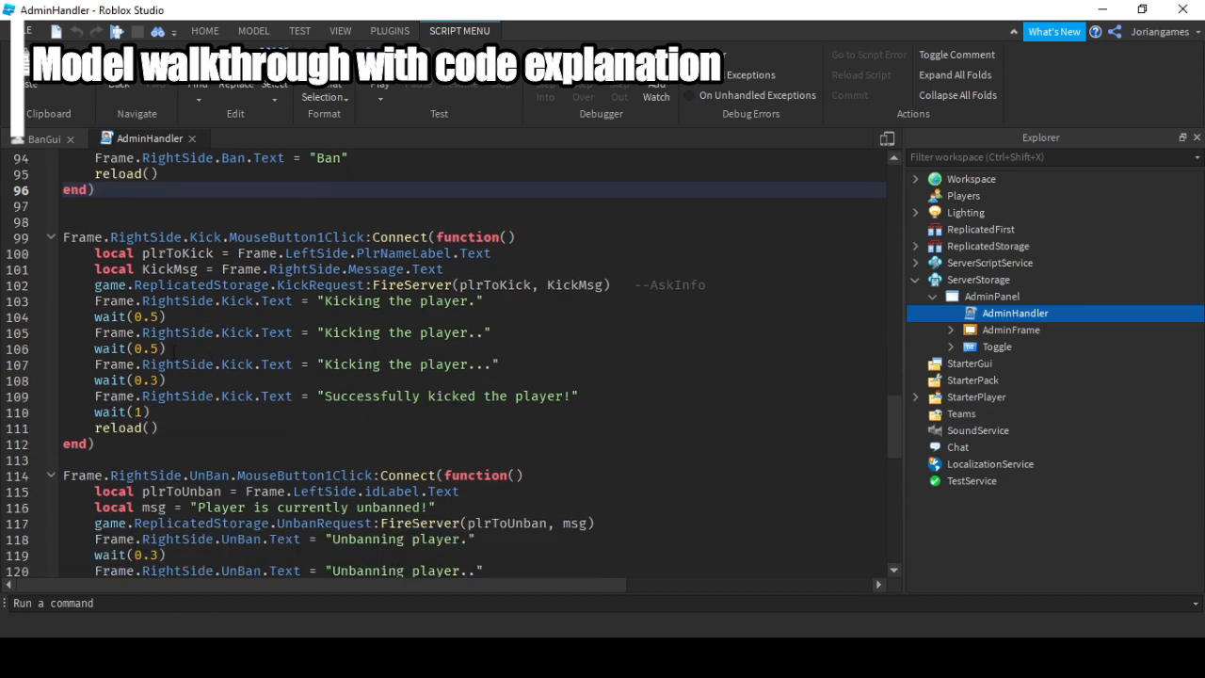
scroll(down, 3)
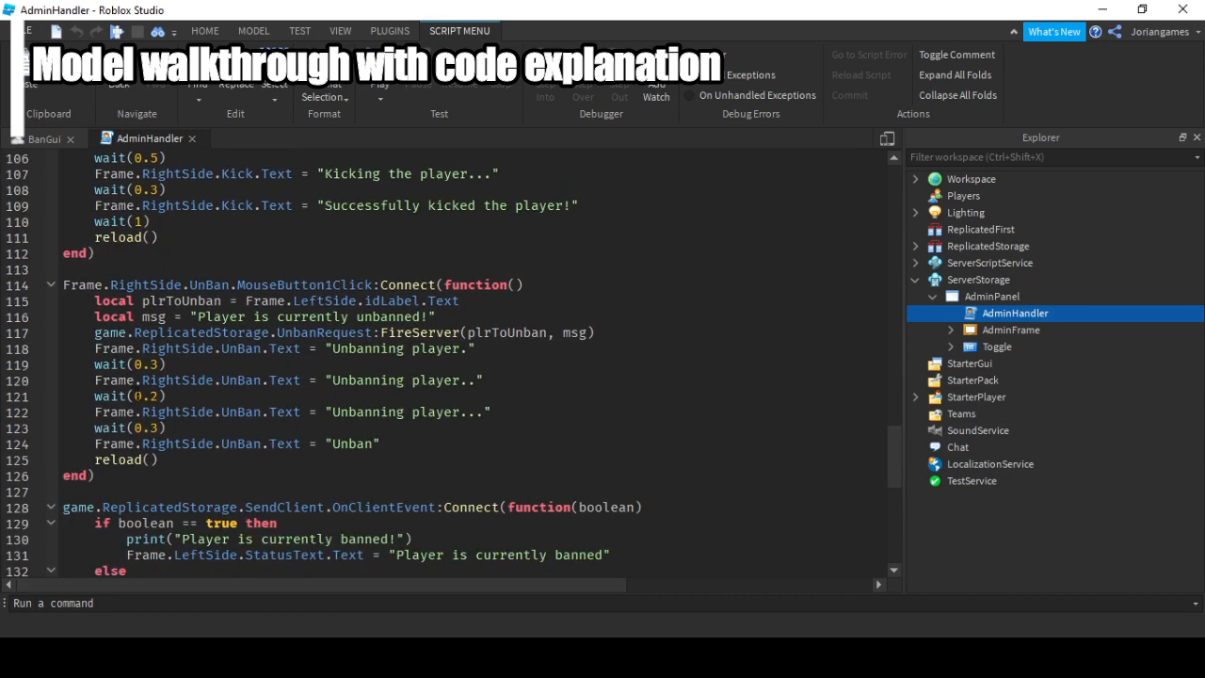
scroll(down, 3)
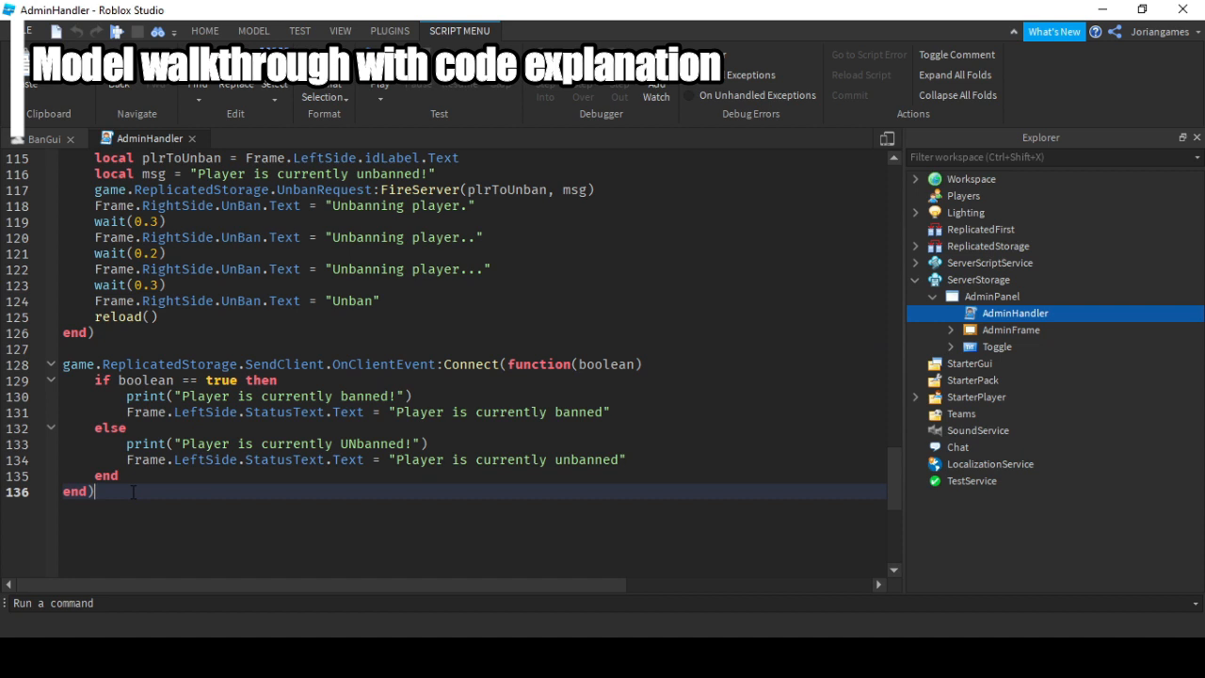
mouse_move(728, 402)
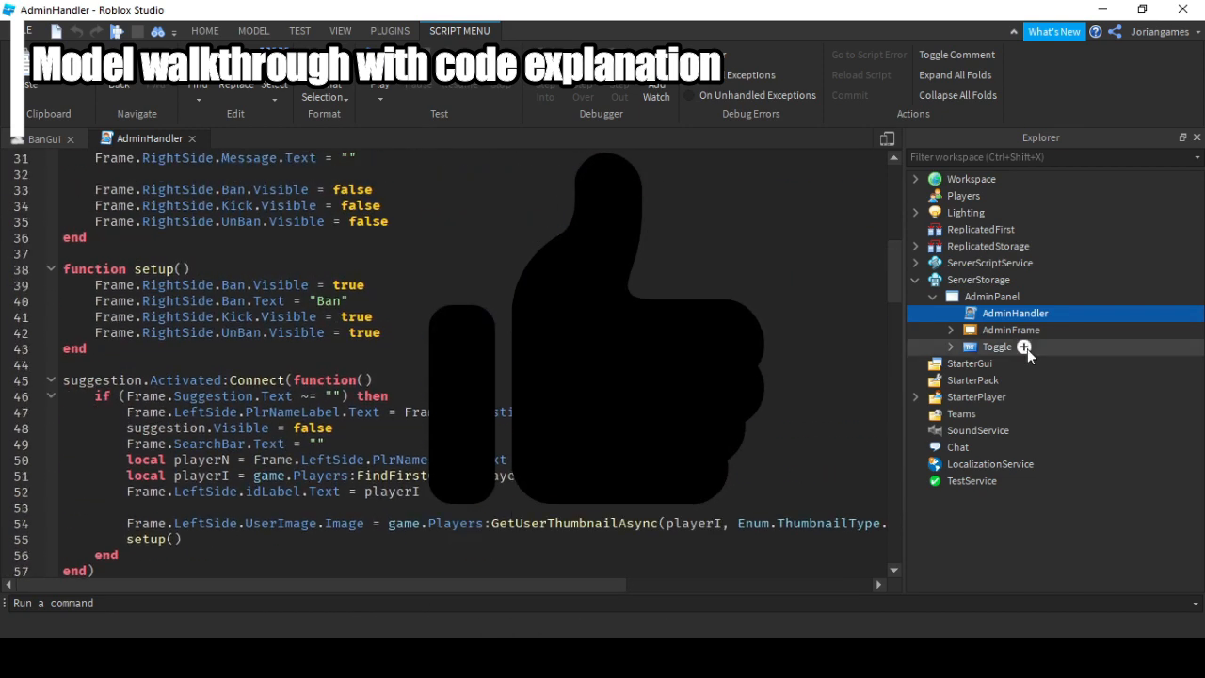
Collapse ServerStorage, review ReplicatedStorage's remote events including UnbanRequest, and expand ServerScriptService.
click(913, 279)
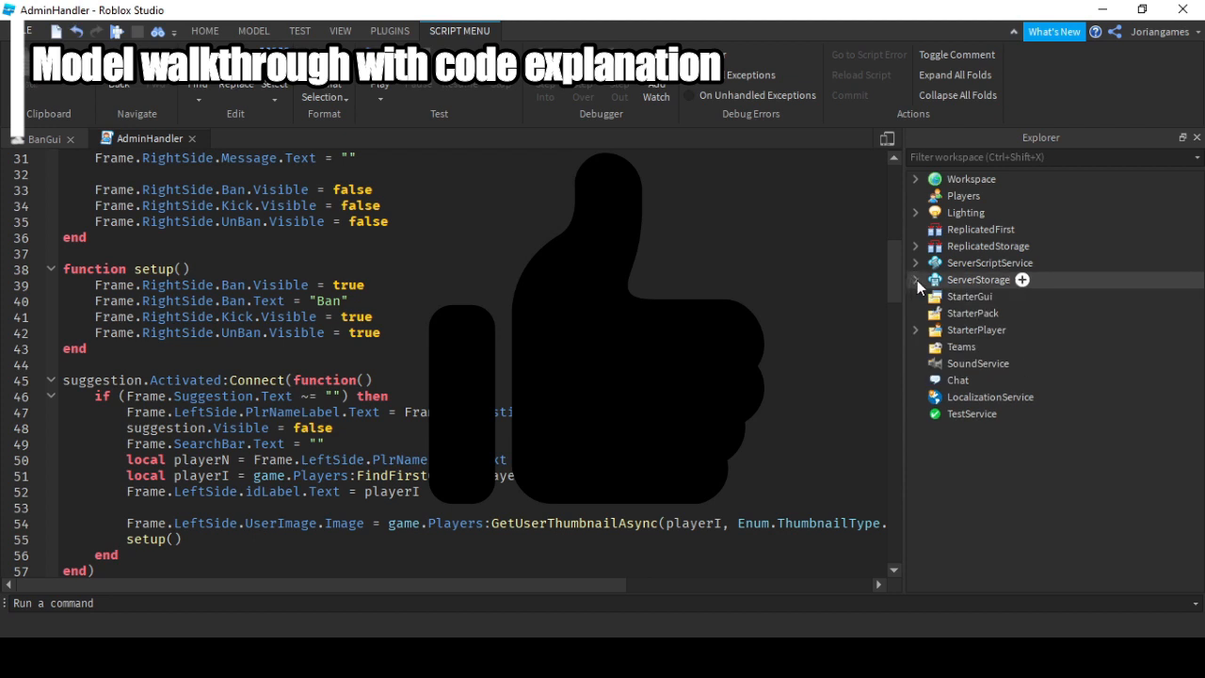
click(988, 246)
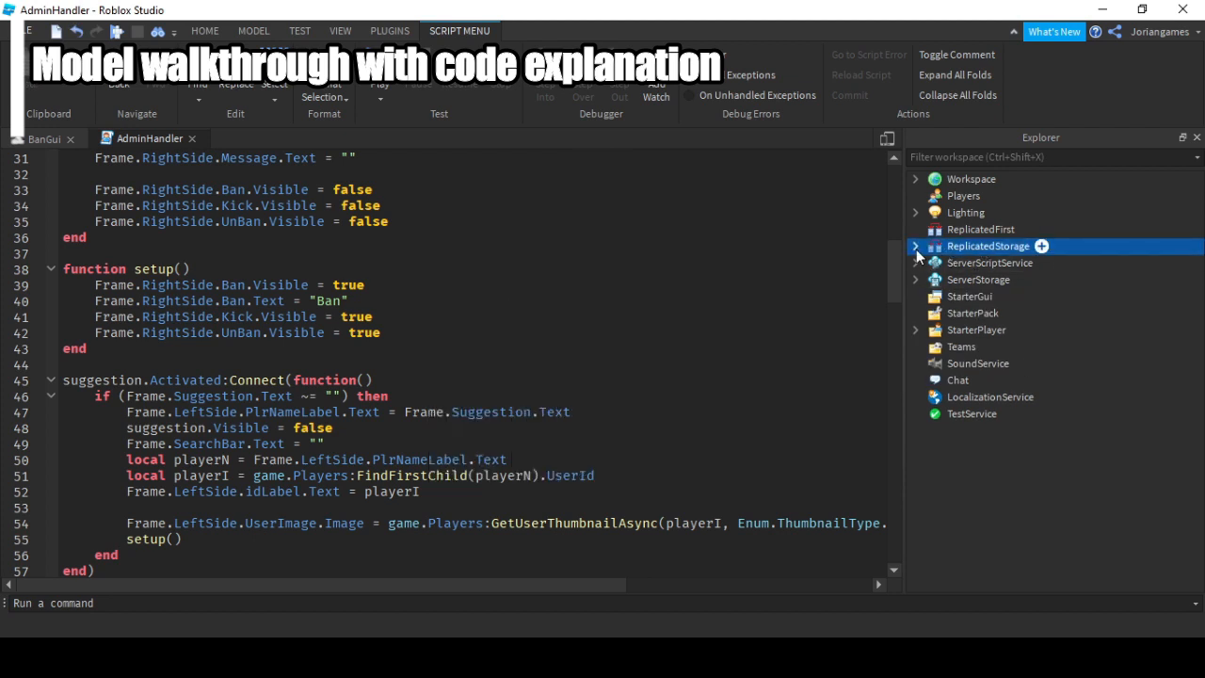
click(915, 245)
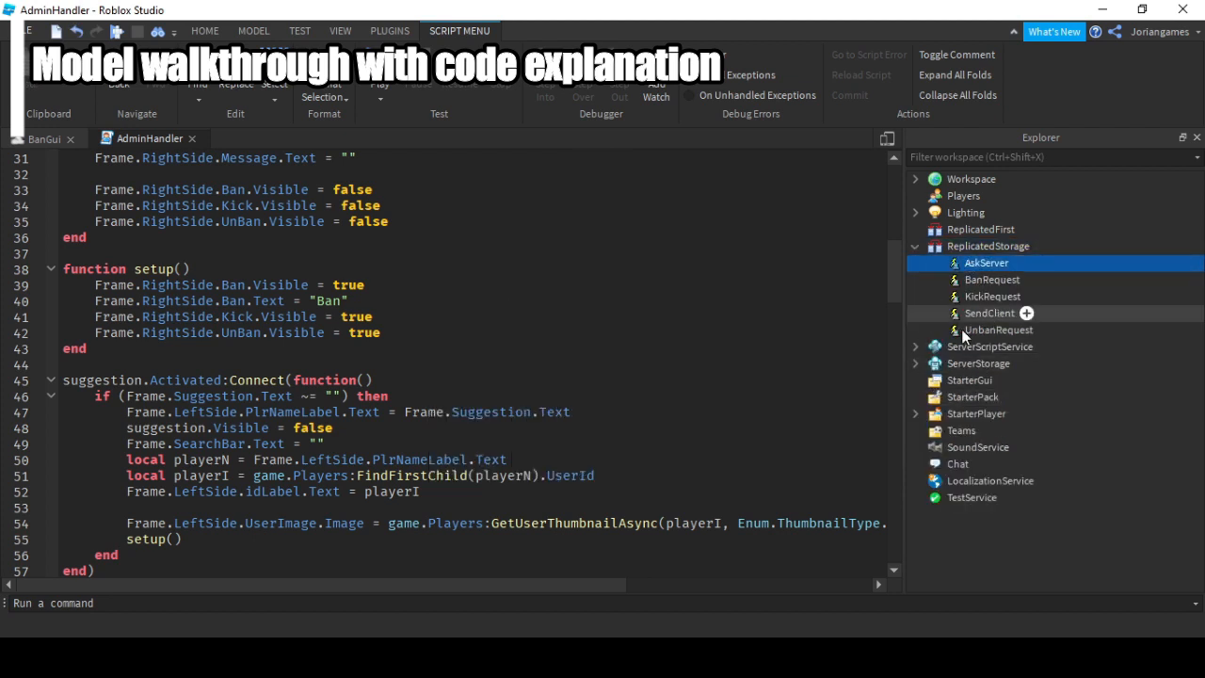
click(999, 329)
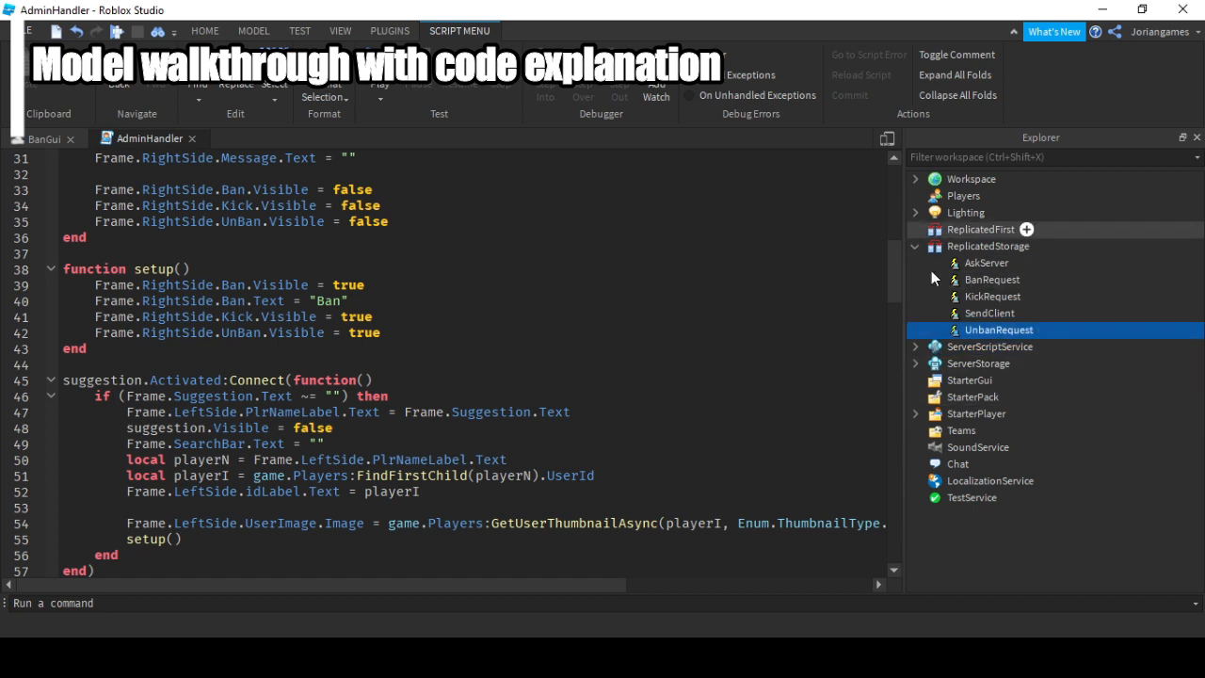
click(915, 246)
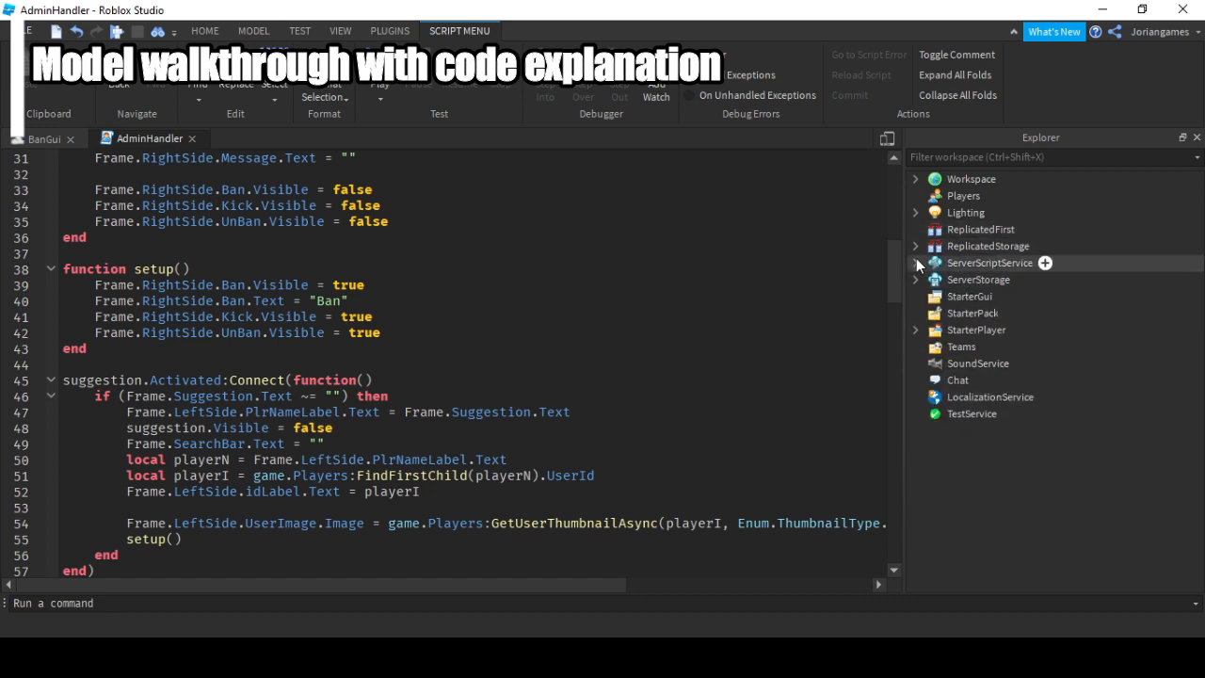
click(915, 263)
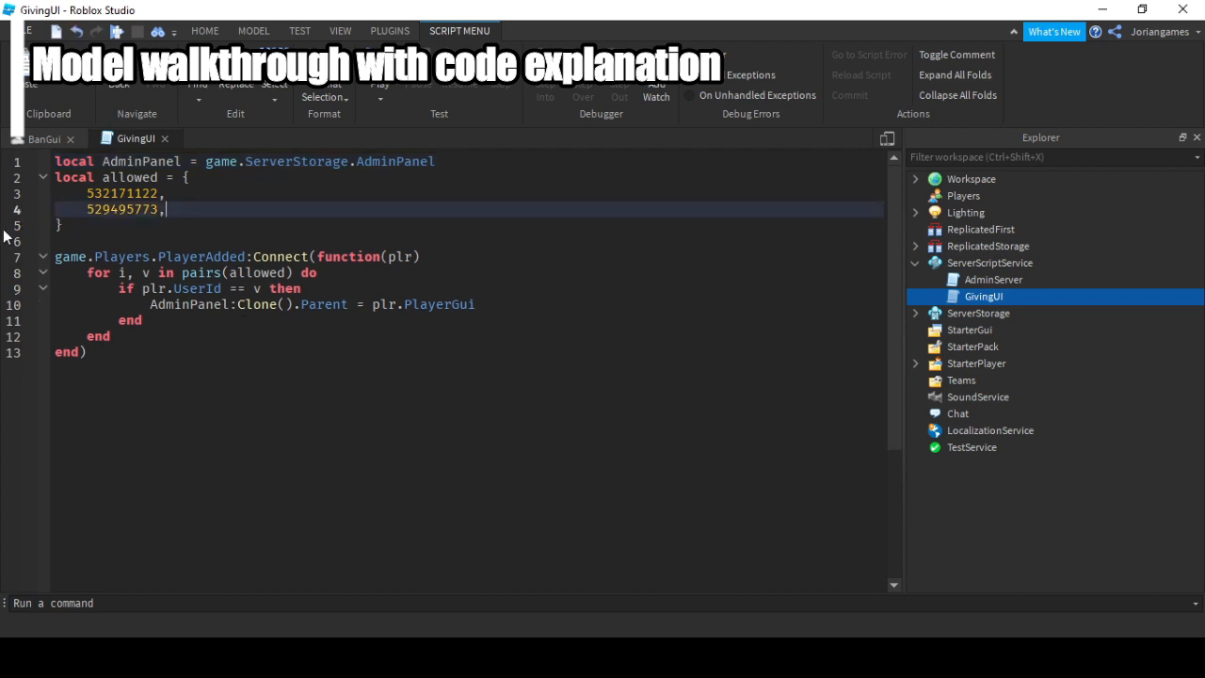
Delete the trailing comma after the second allowed user ID in GivingUI.
key(Backspace)
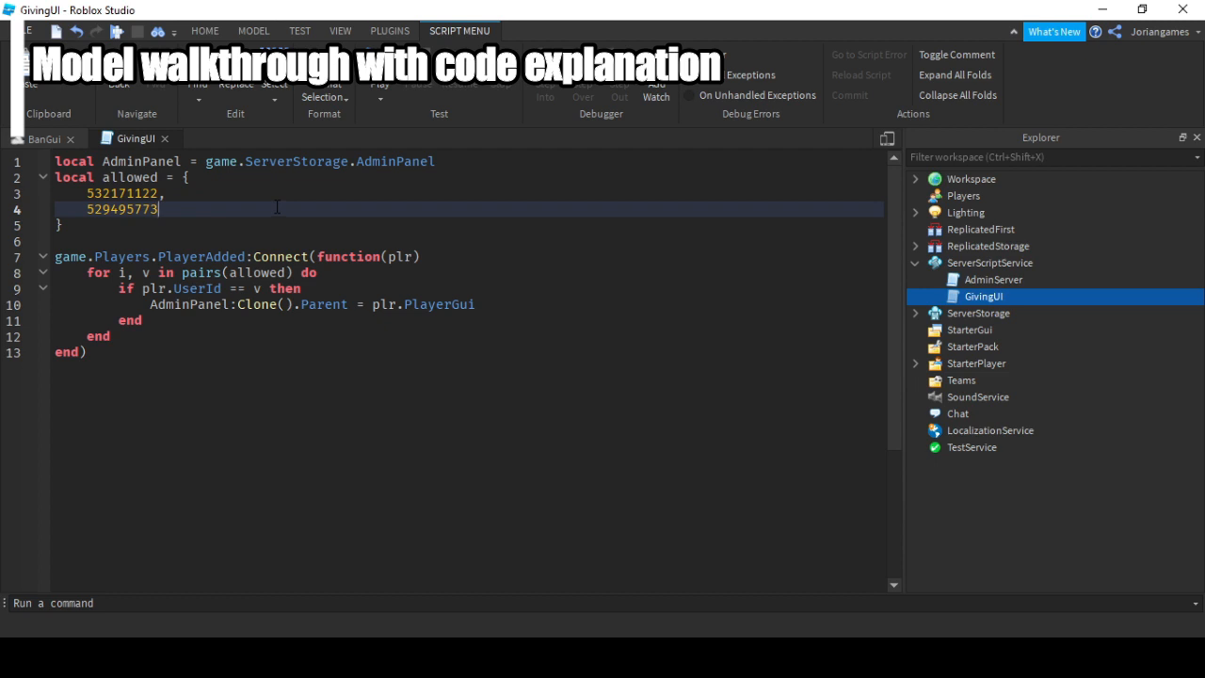
mouse_move(233, 189)
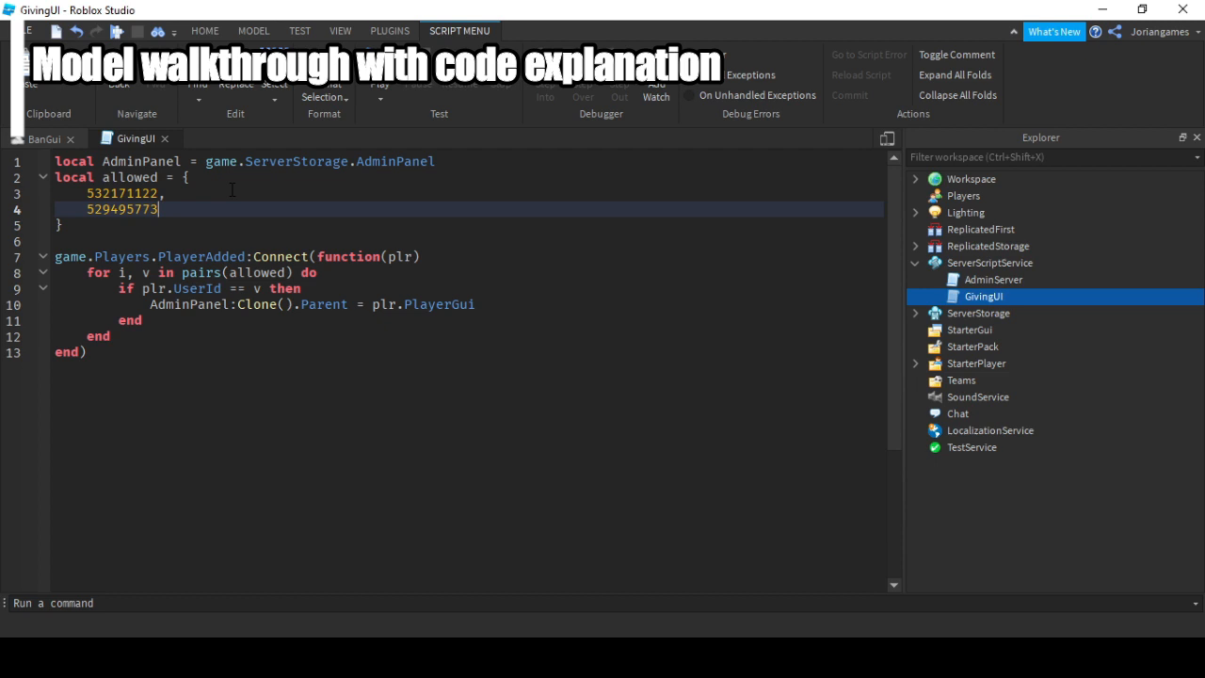
click(340, 30)
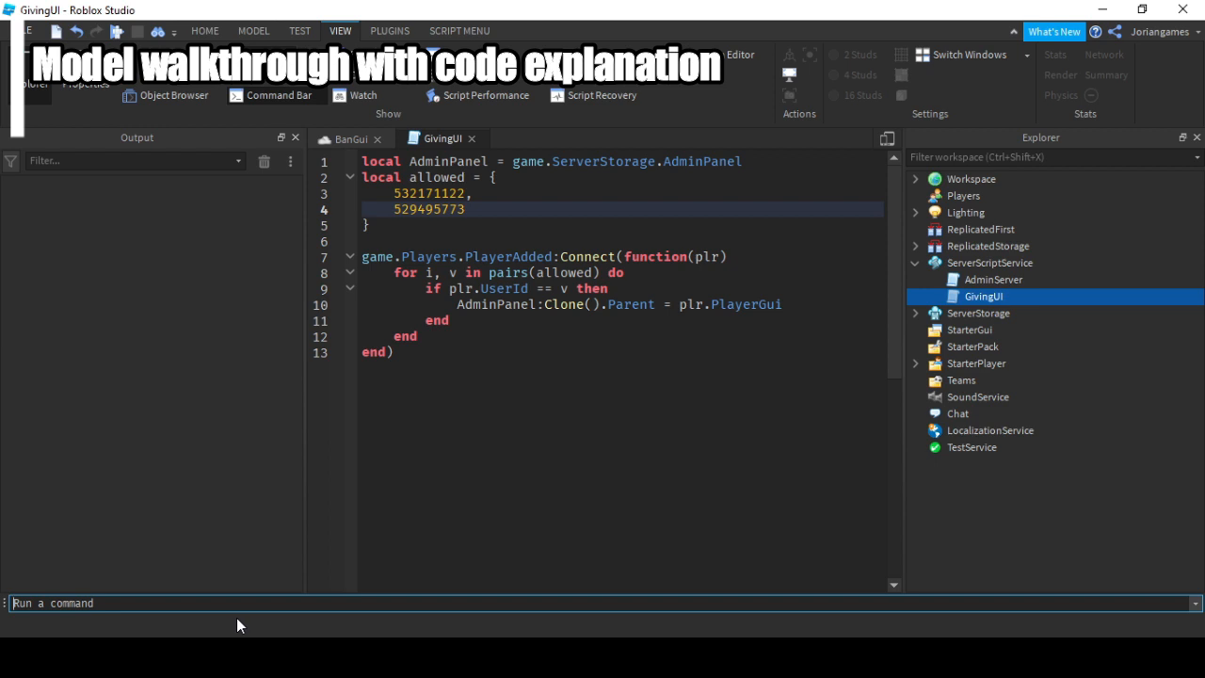
Run print(game.Players:GetUserIdFromNameAsync("Jorian")) in the Command Bar to print the user ID.
text(print(game))
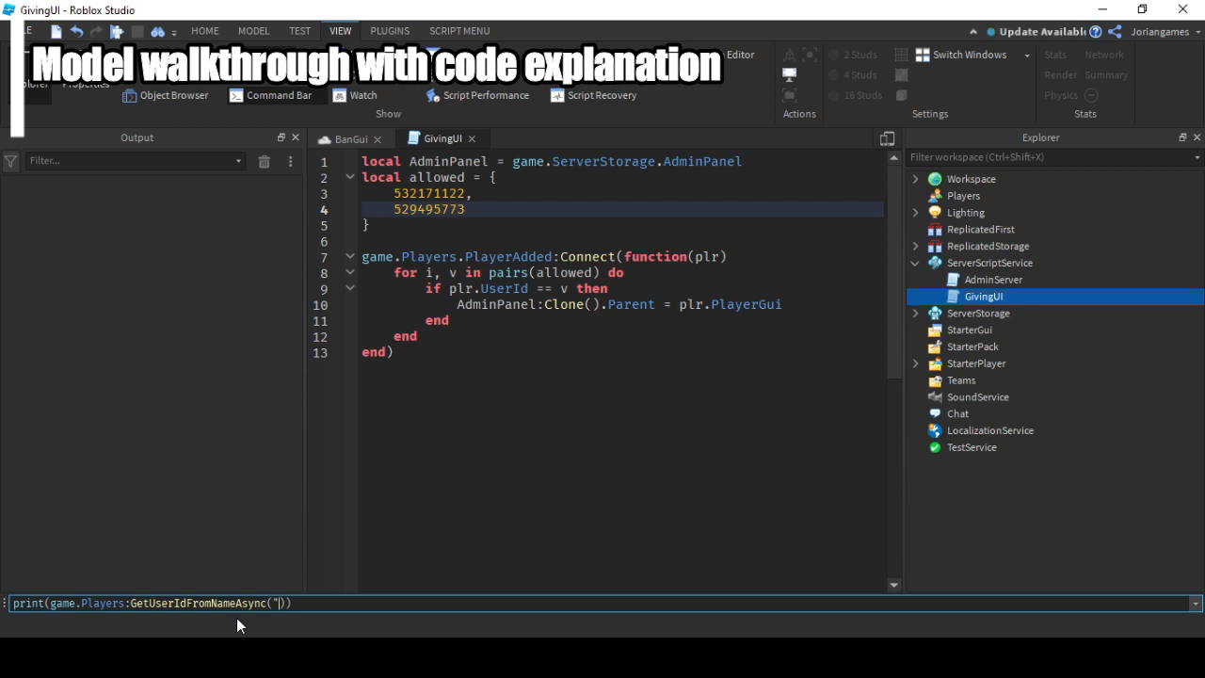
text(Joriangames)
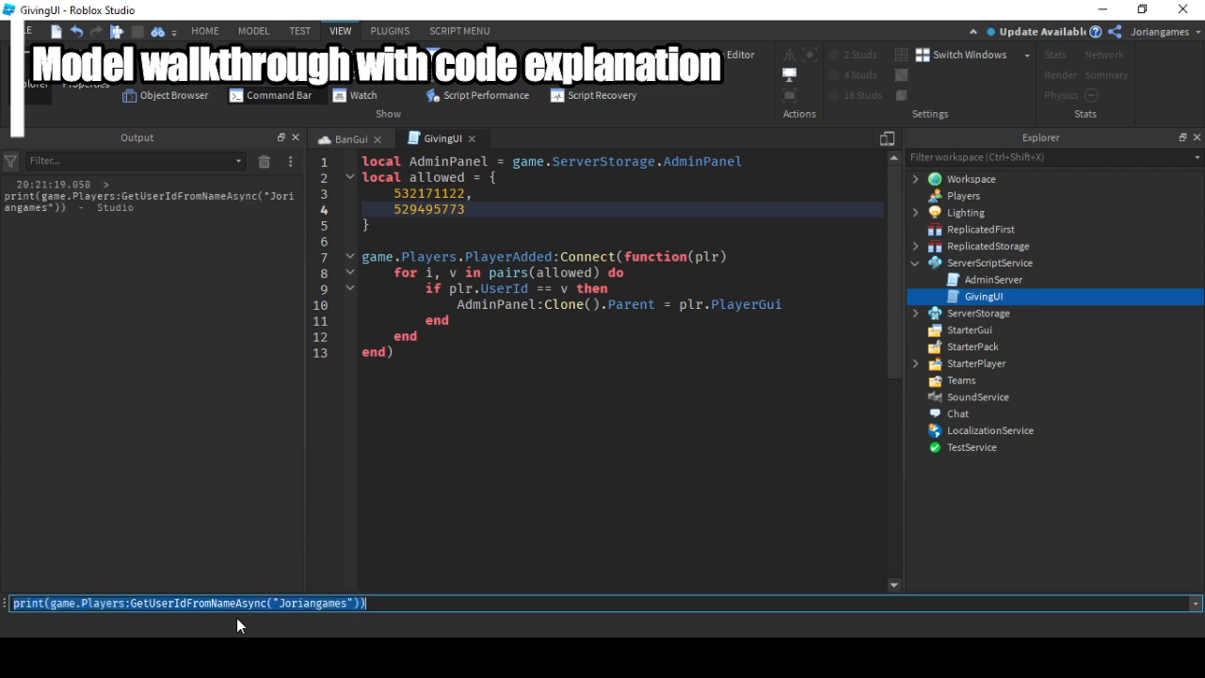
key(Return)
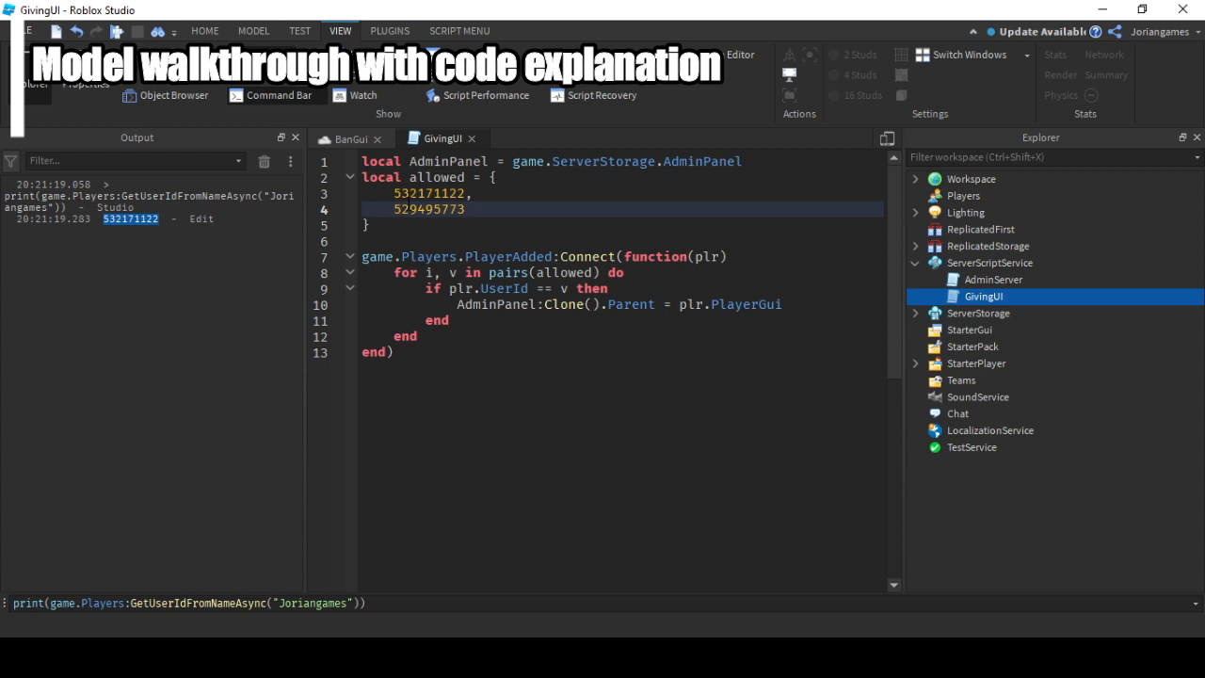
Check the printed ID 532171122 against the first allowed entry and select AdminServer.
click(475, 193)
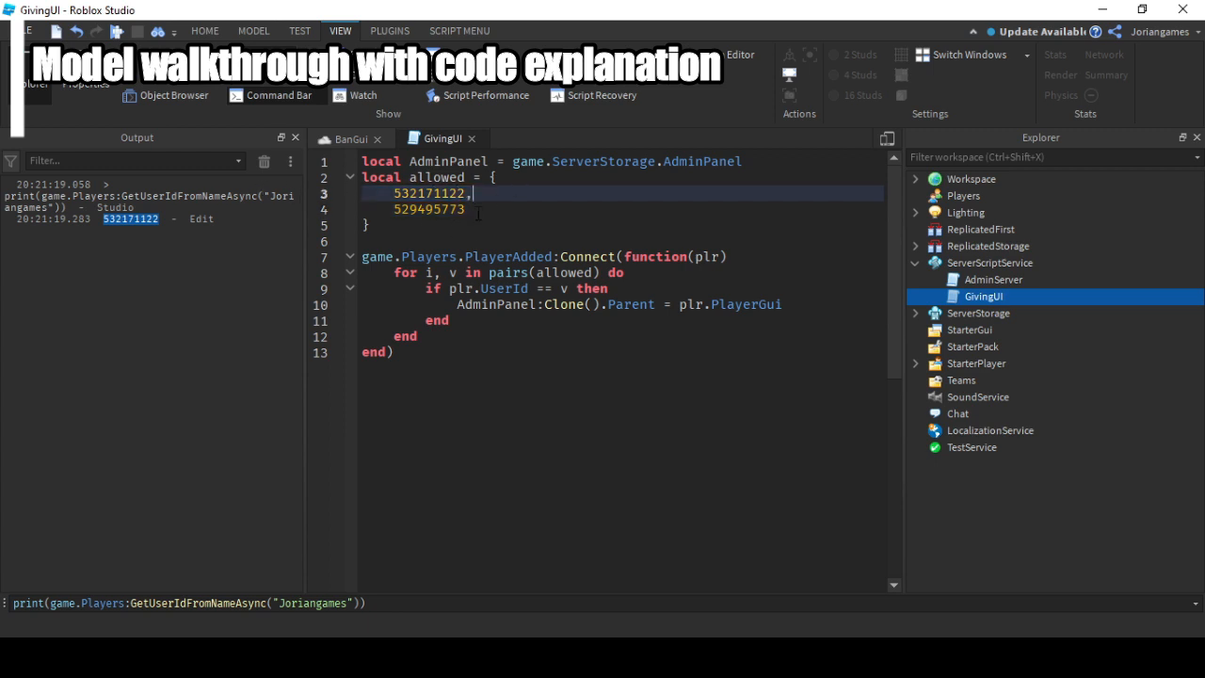
text(532171122)
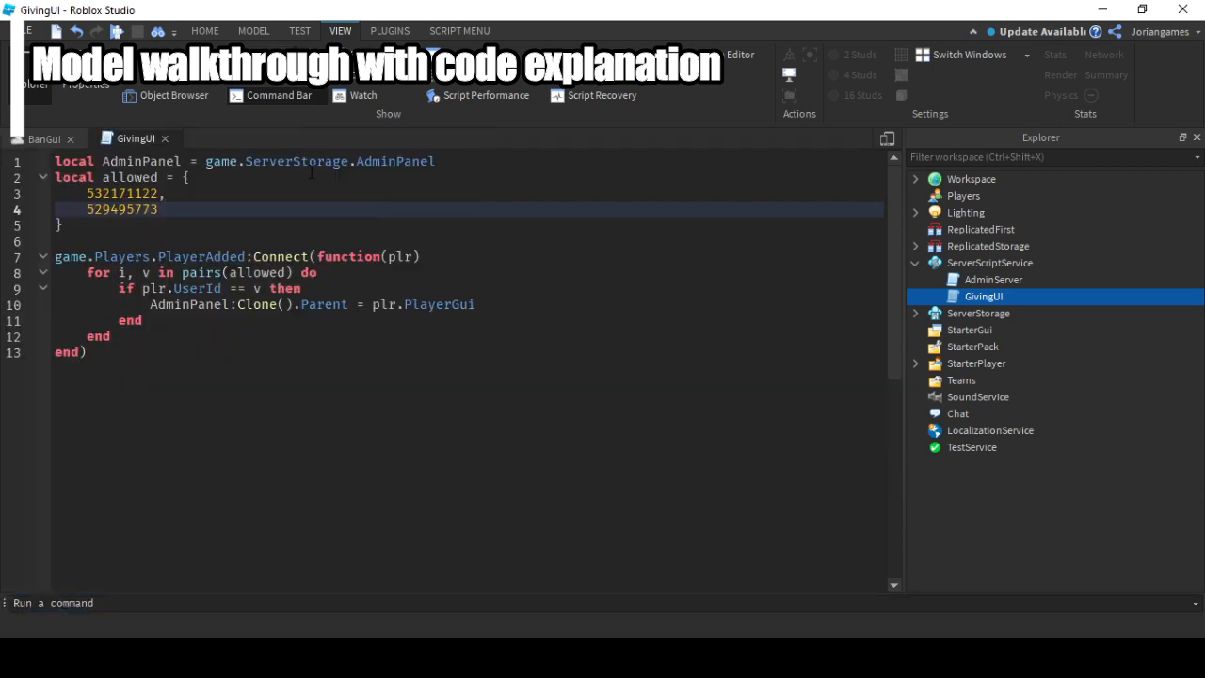
click(993, 280)
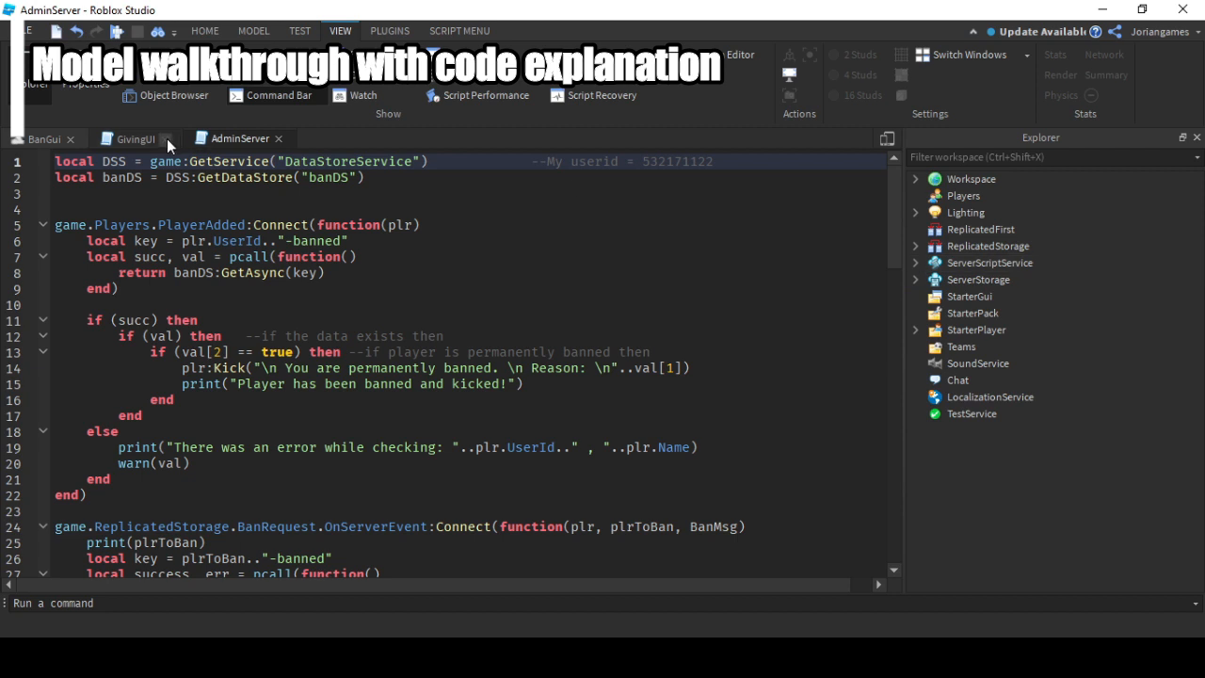
Close GivingUI and read through AdminServer's DataStore setup, kick and AskServer handlers.
click(175, 138)
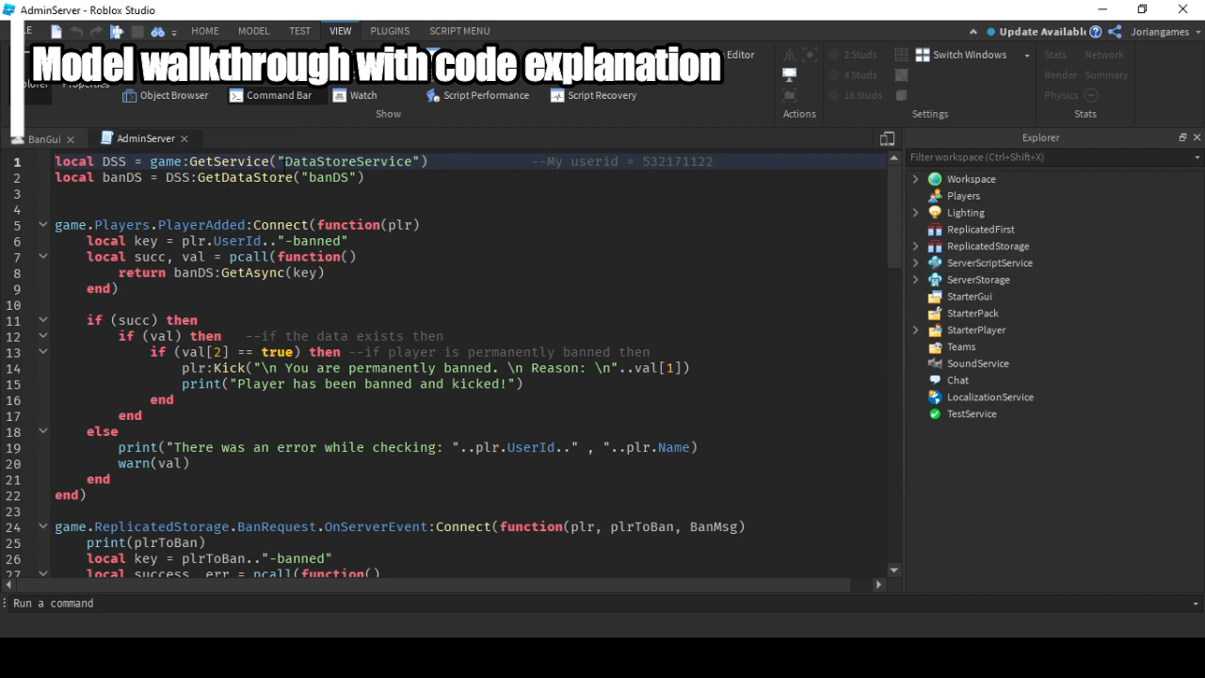
drag(54, 161, 364, 177)
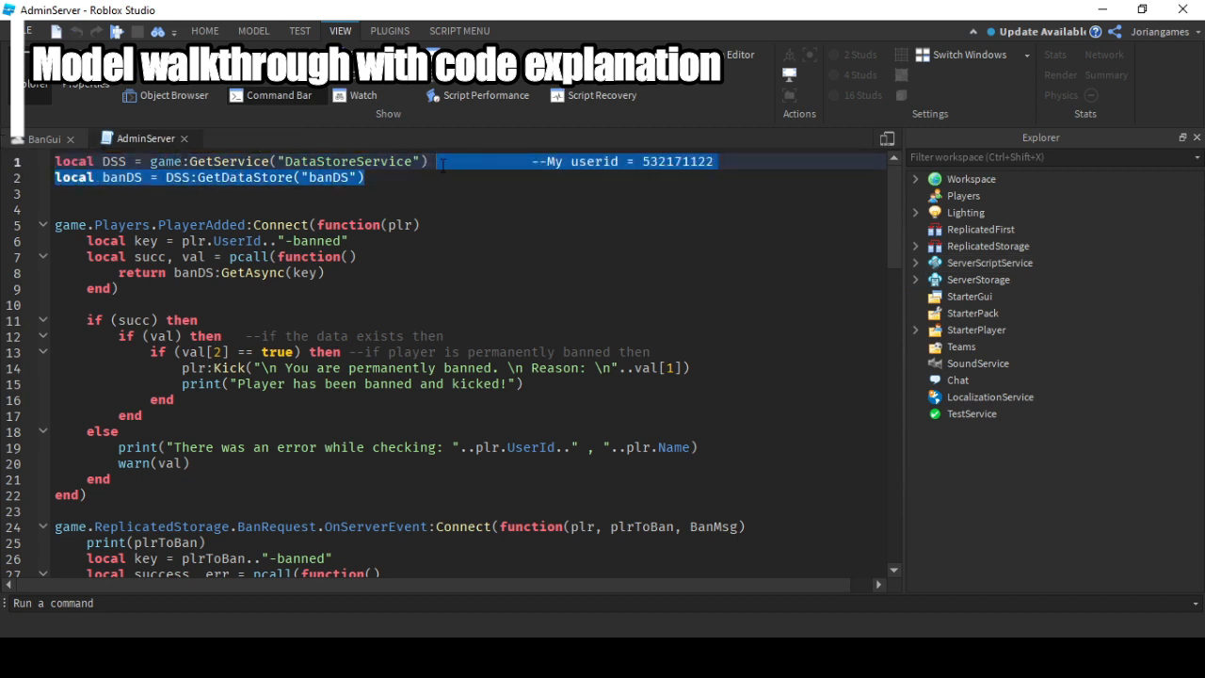
scroll(down, 3)
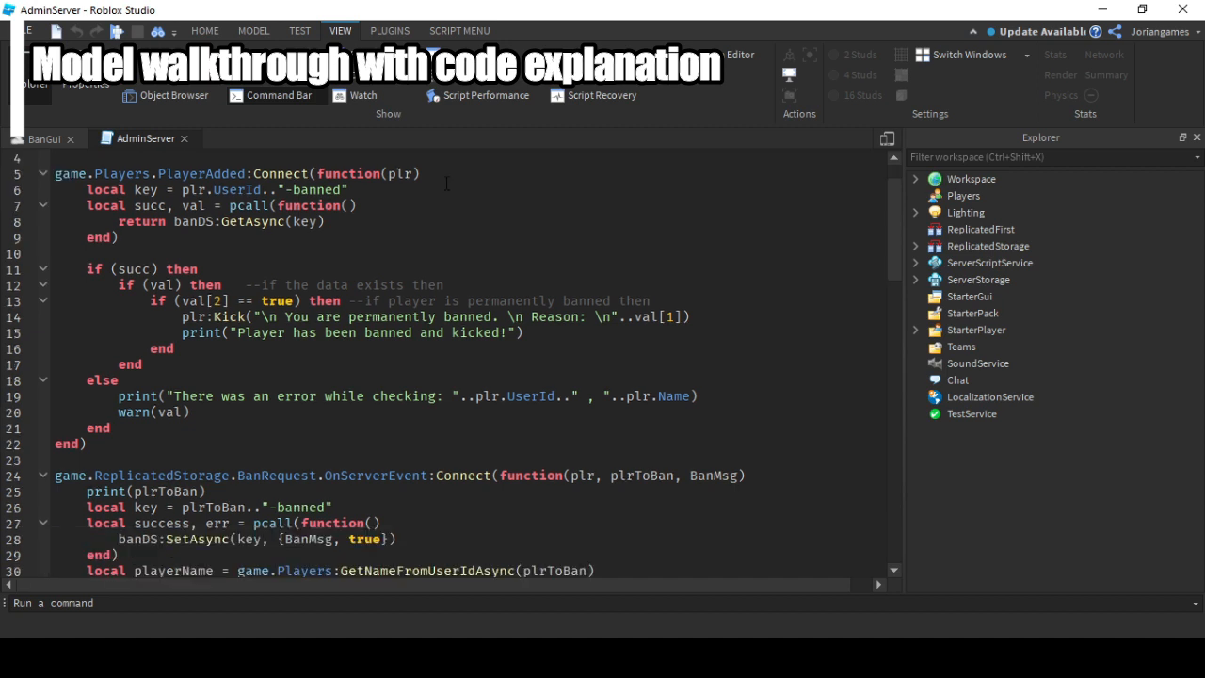
drag(54, 174, 127, 269)
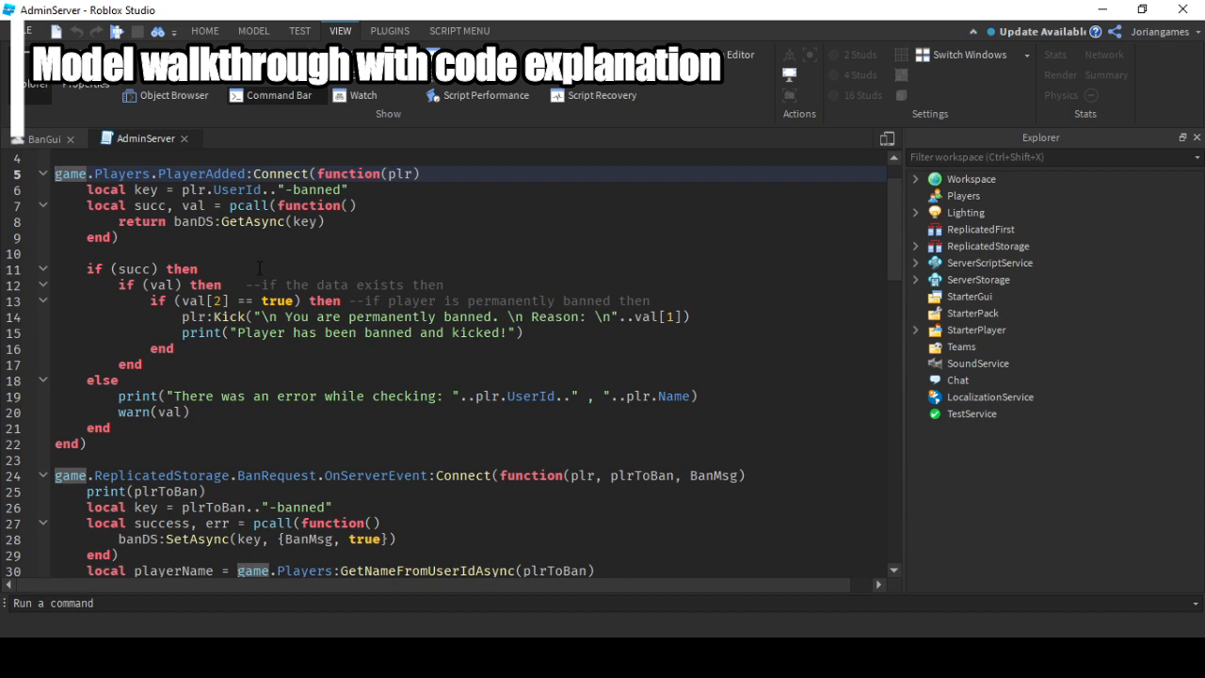
scroll(down, 3)
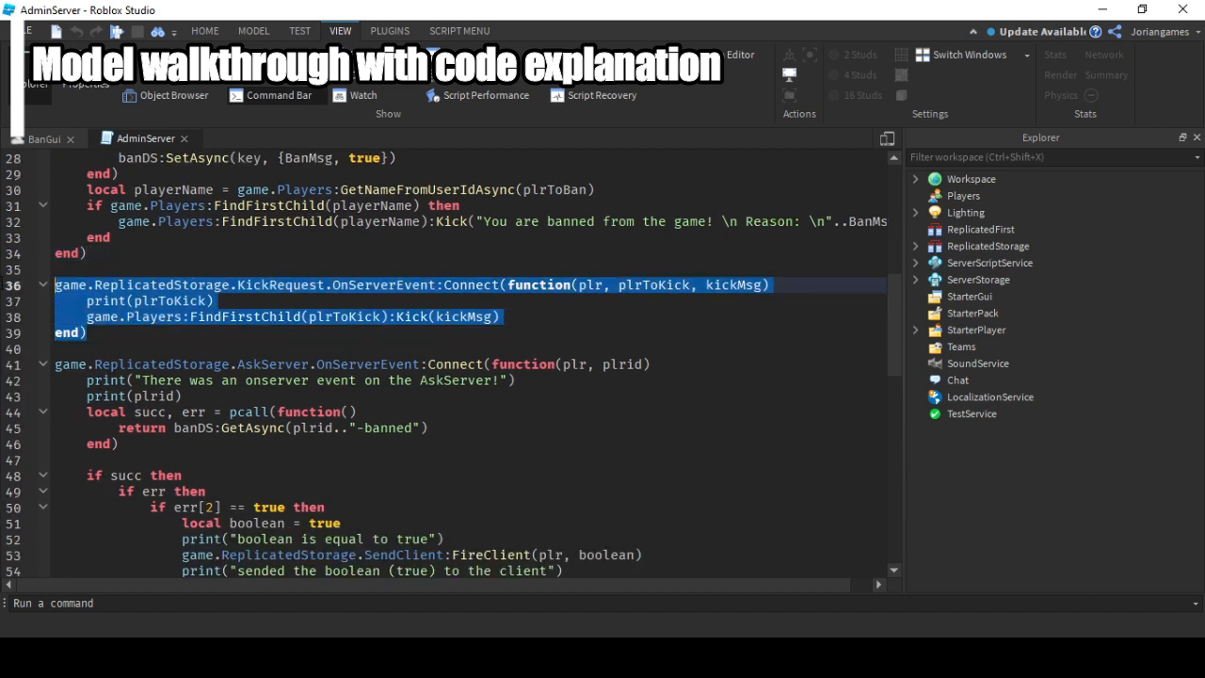
scroll(down, 3)
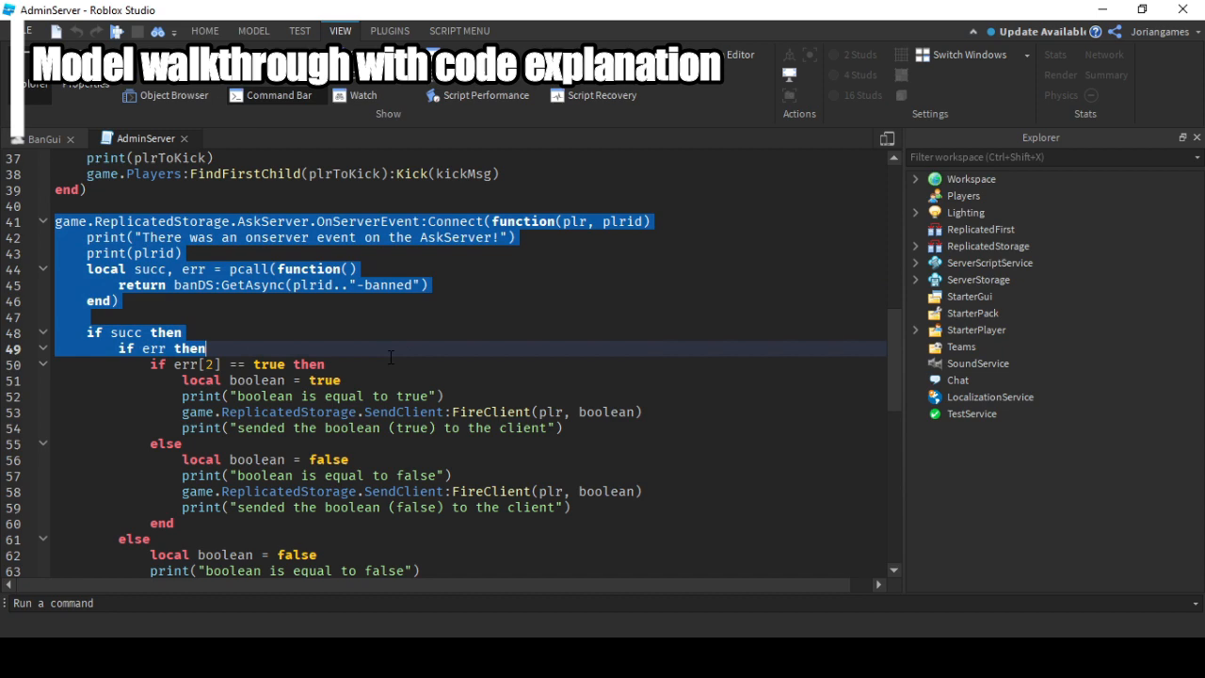
scroll(down, 3)
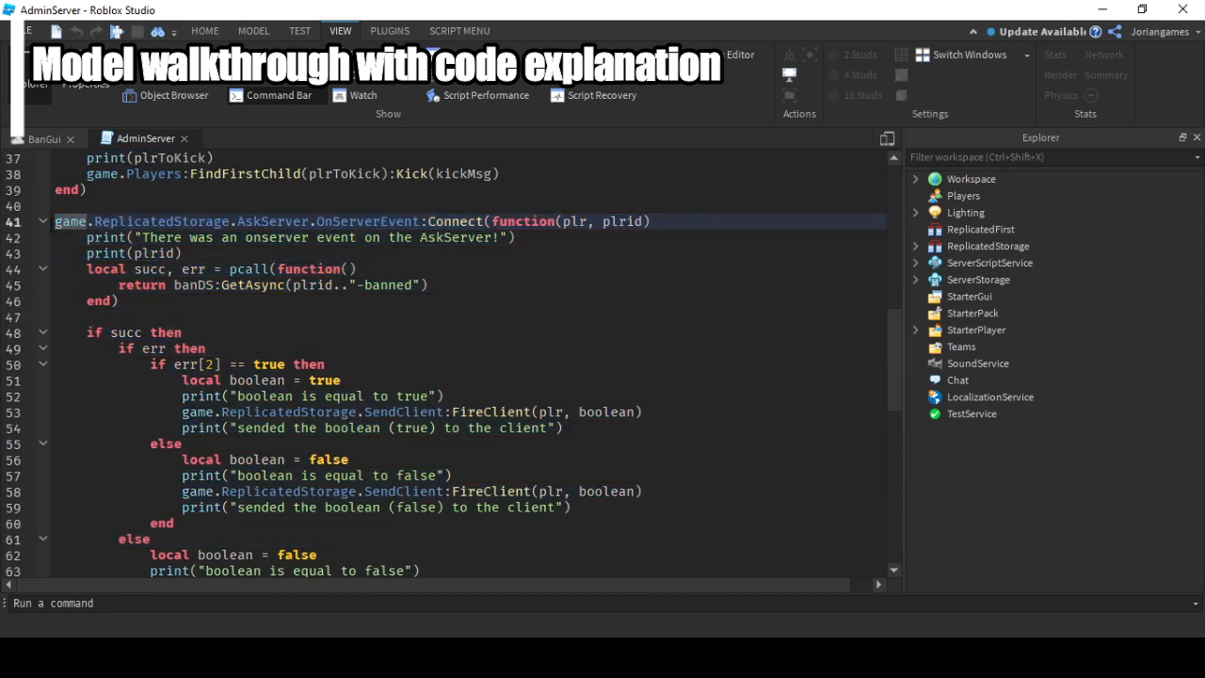
scroll(down, 3)
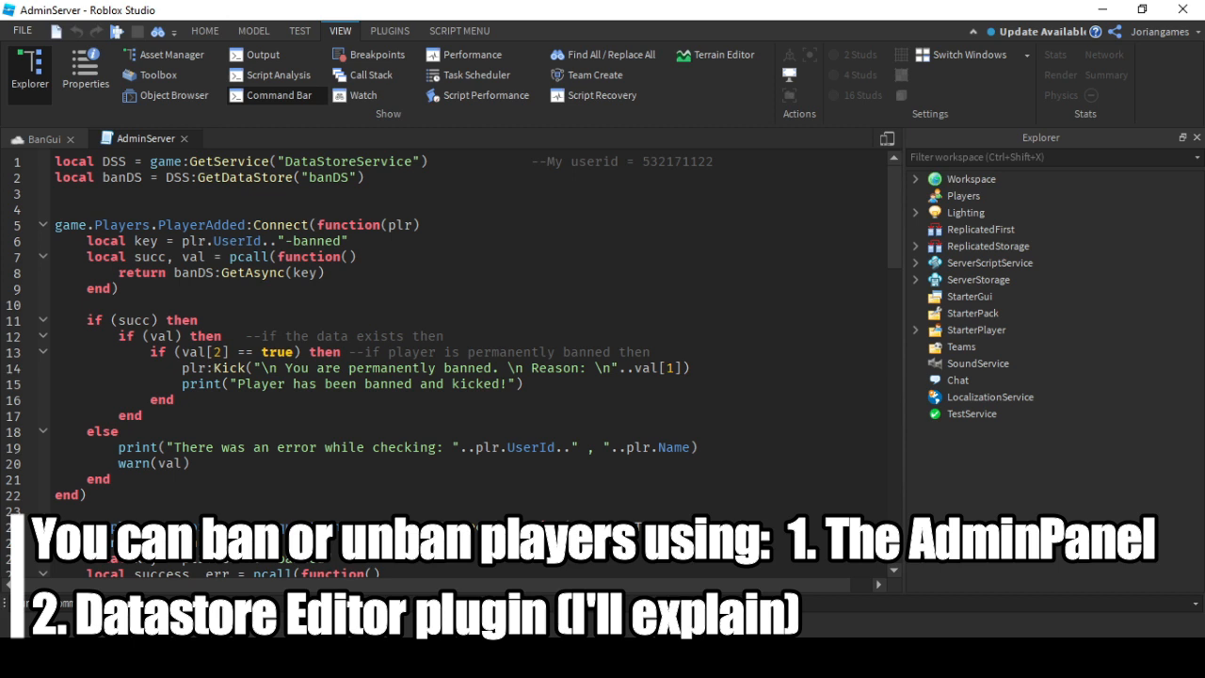
mouse_move(707, 153)
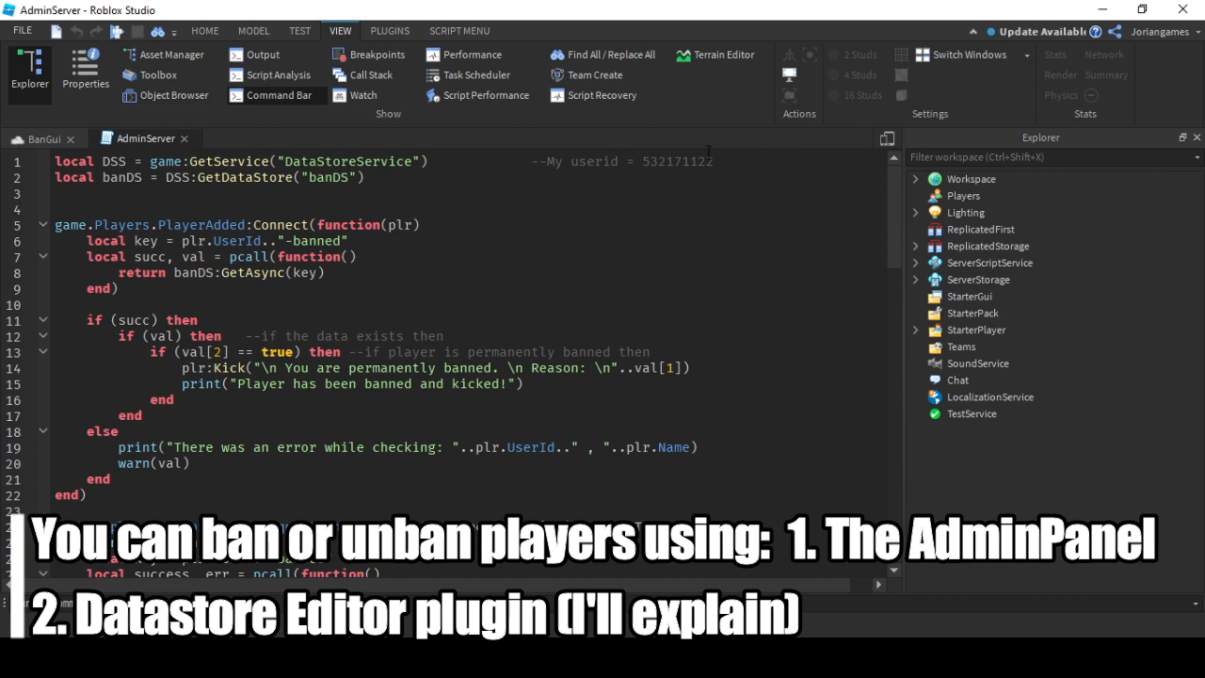
double_click(678, 161)
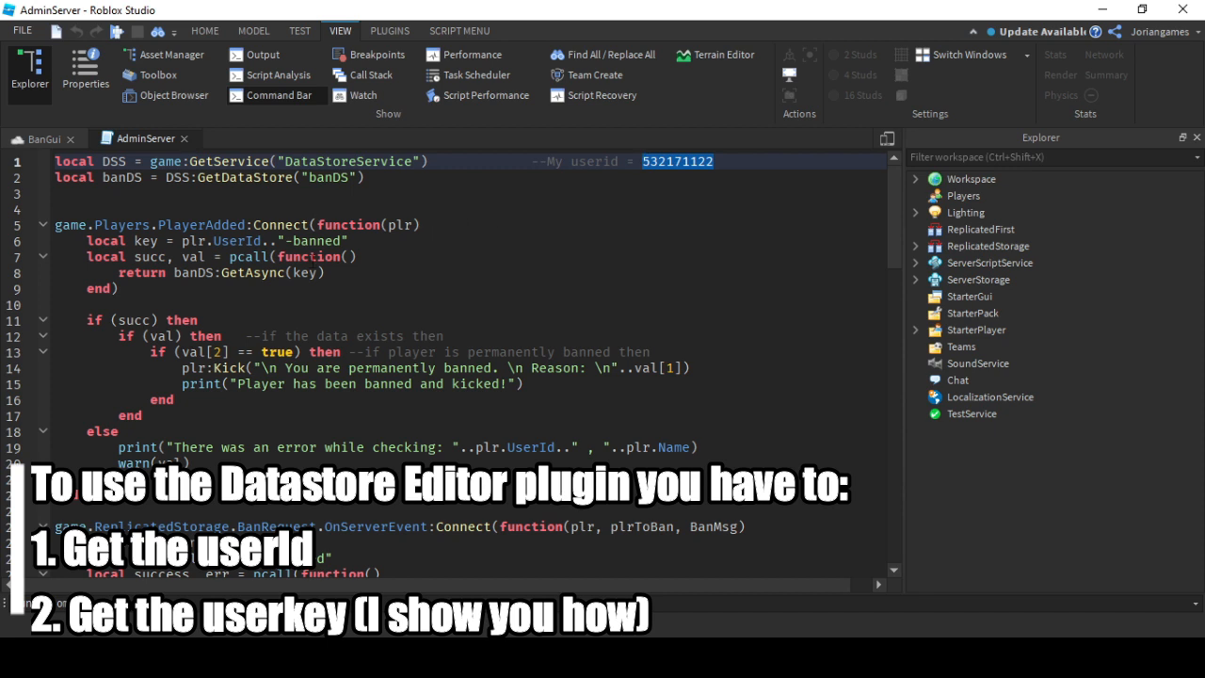
text(532171122)
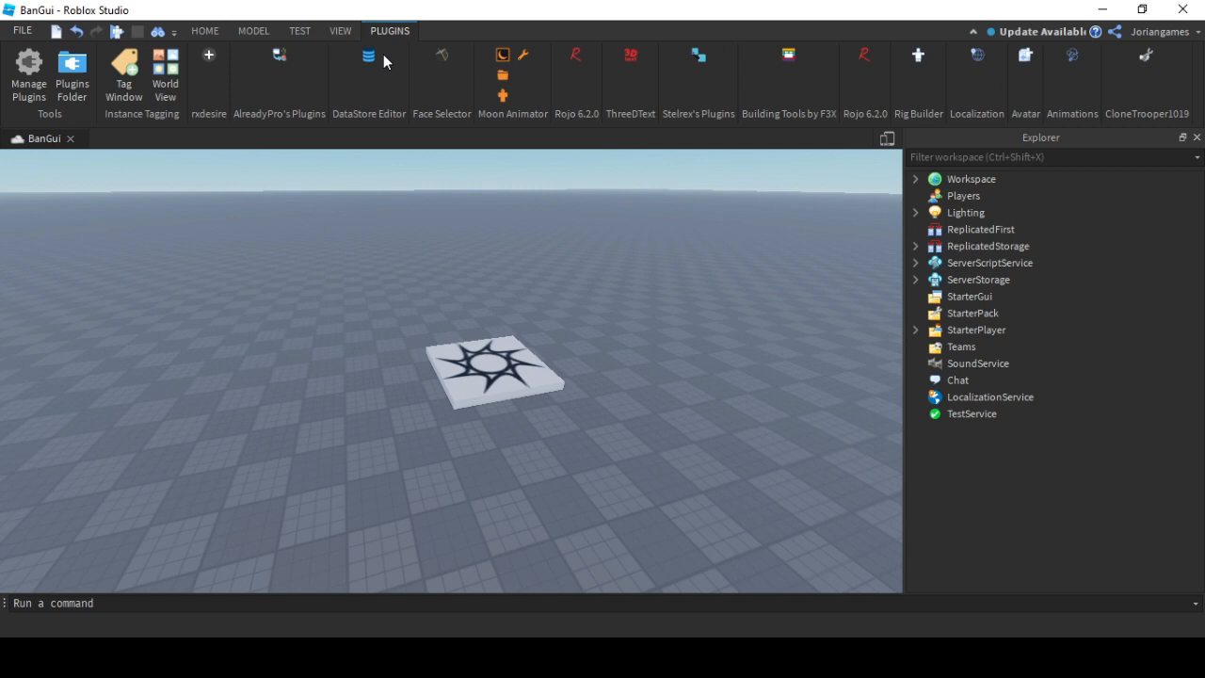
Launch DataStore Editor and connect to banDS, showing the 532171122-banned entry.
click(368, 54)
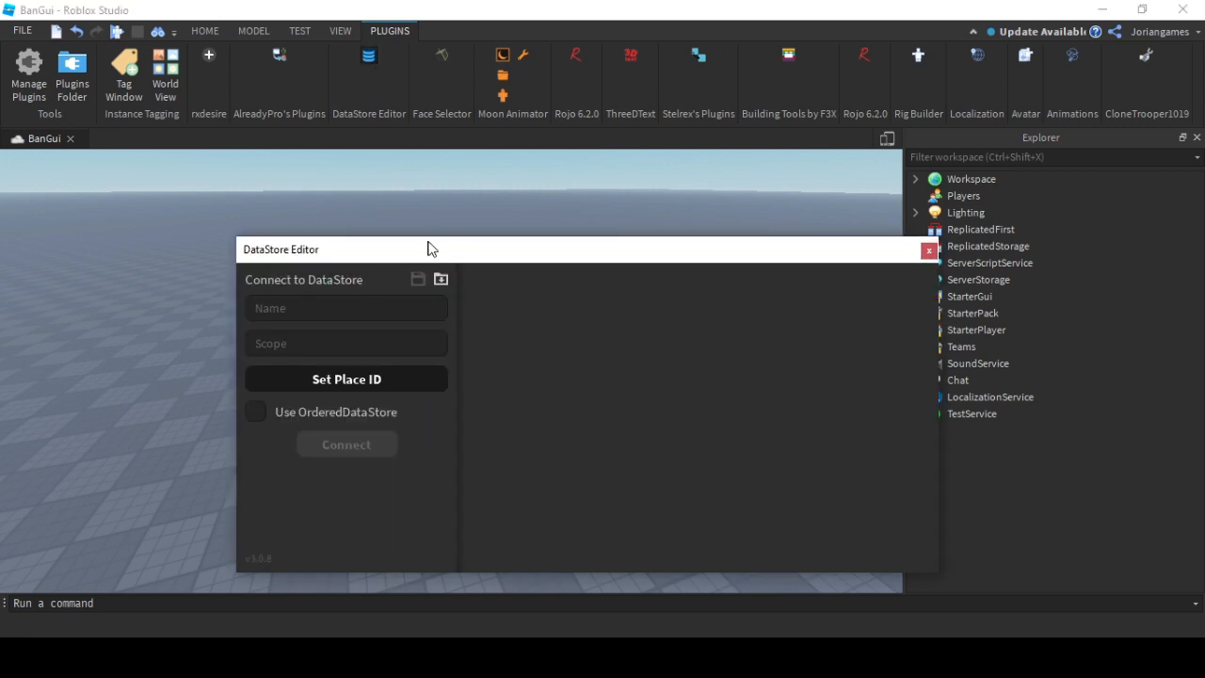
text(banDS)
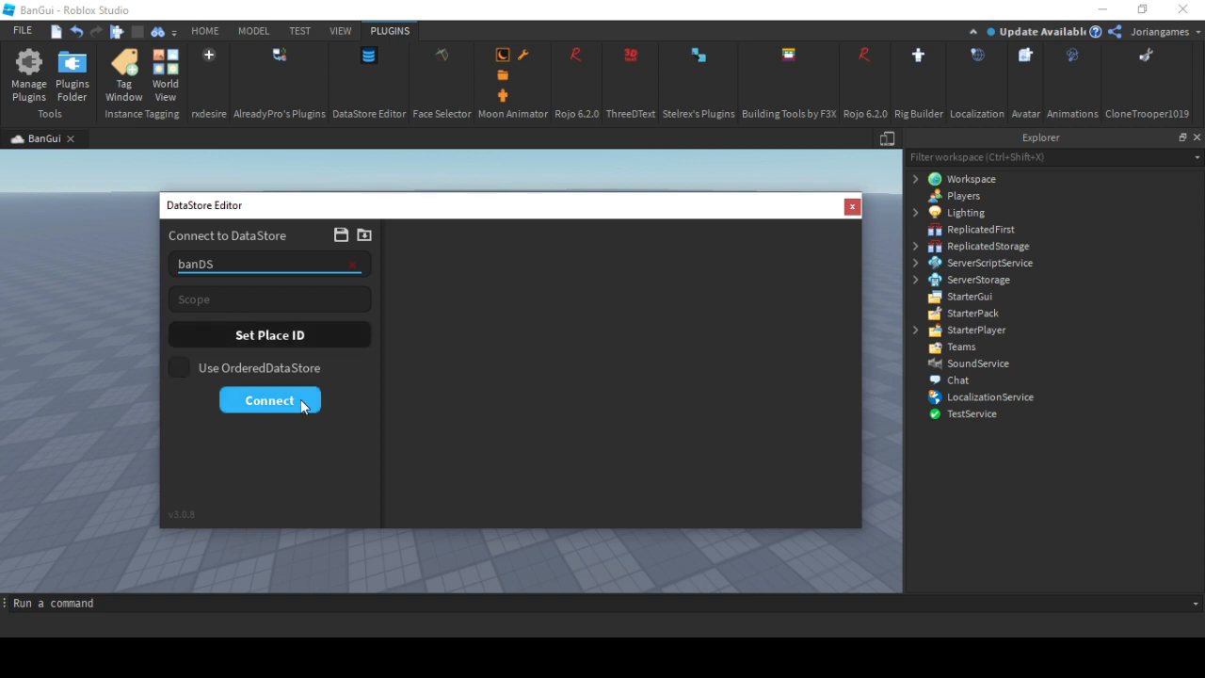
click(269, 400)
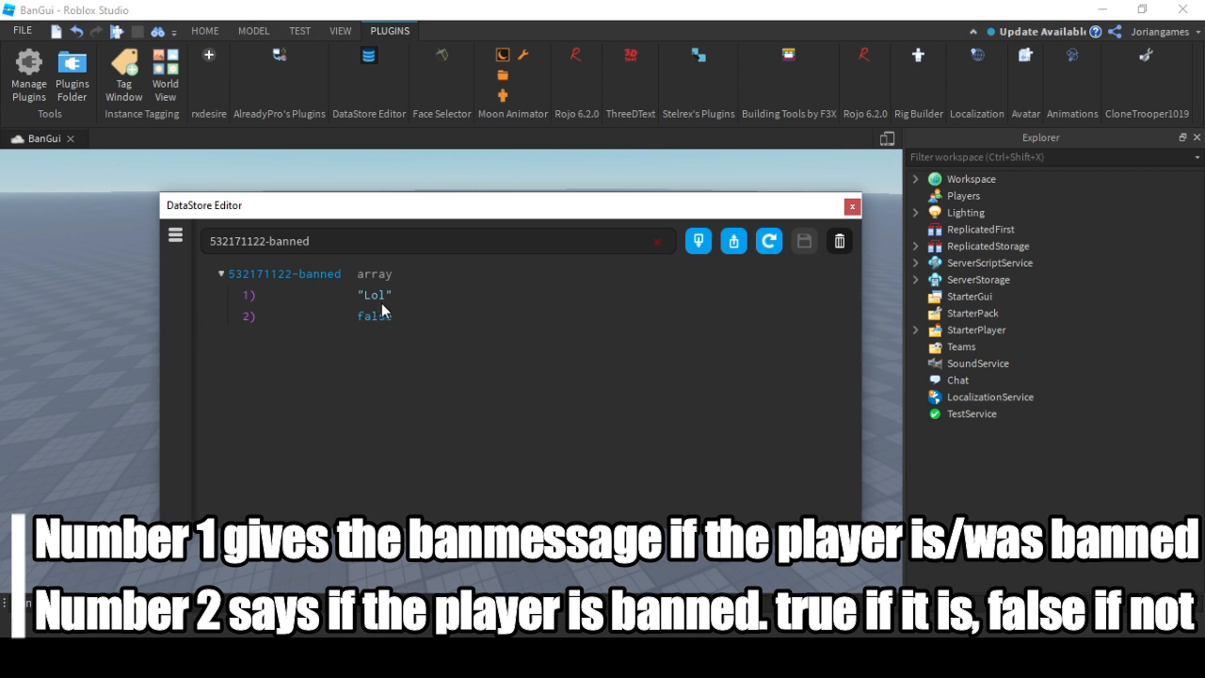
mouse_move(386, 307)
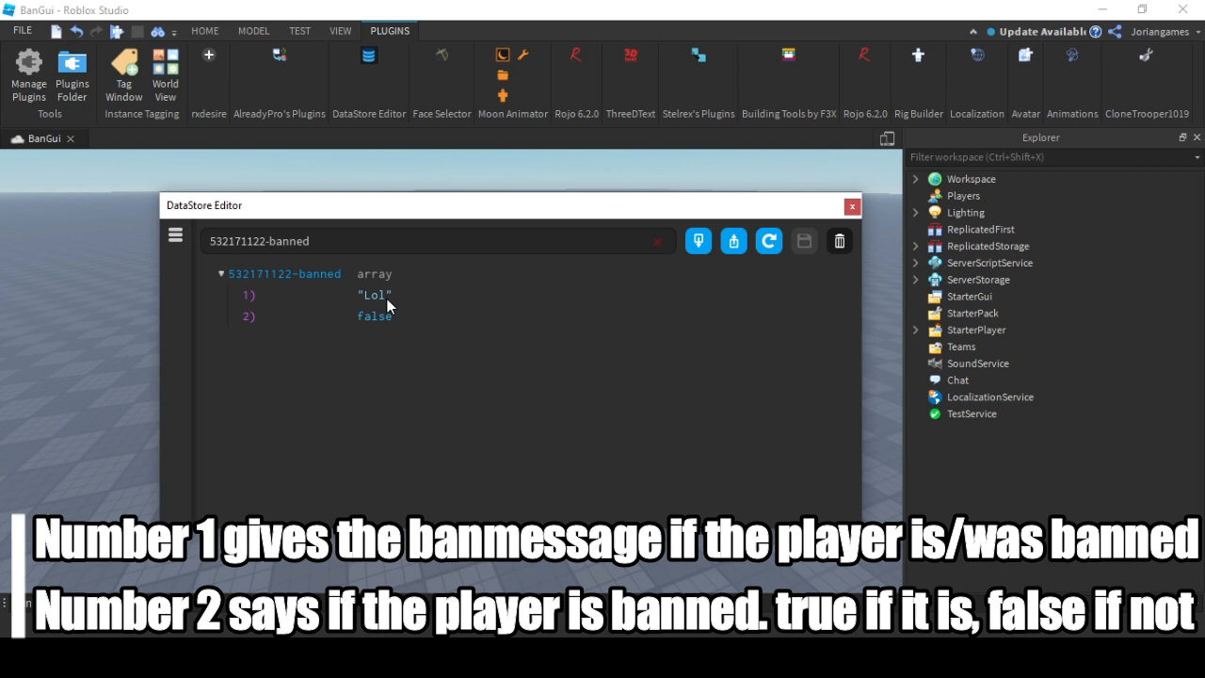
mouse_move(380, 334)
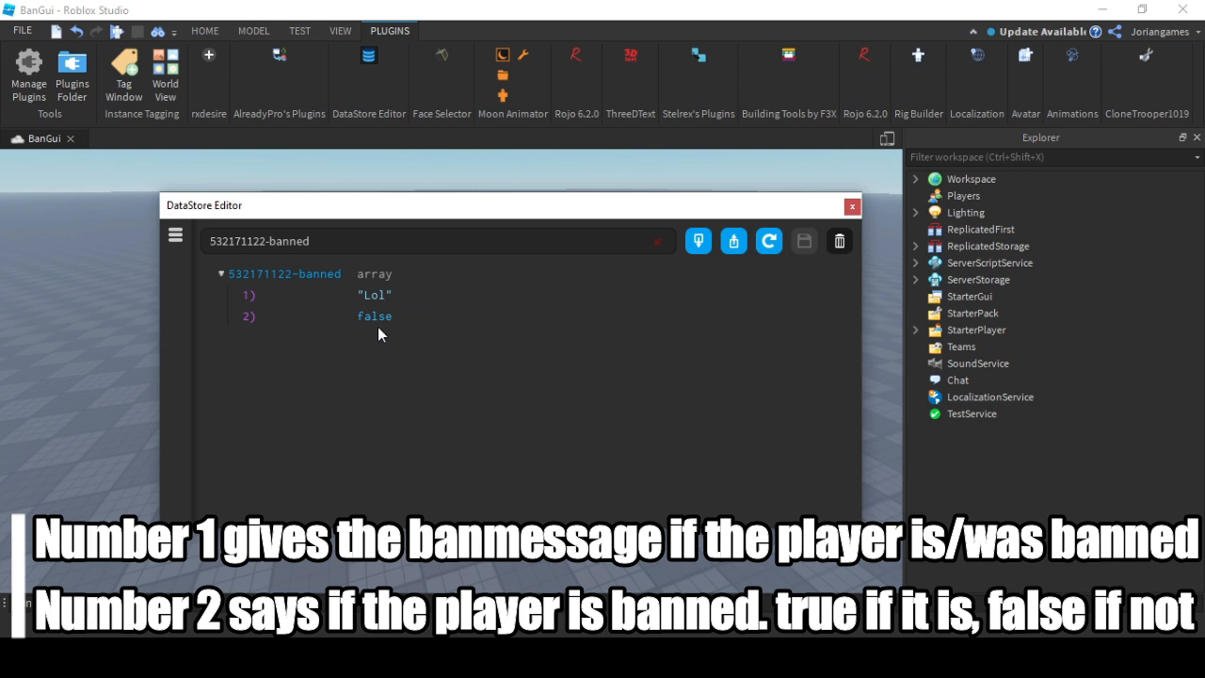
mouse_move(380, 299)
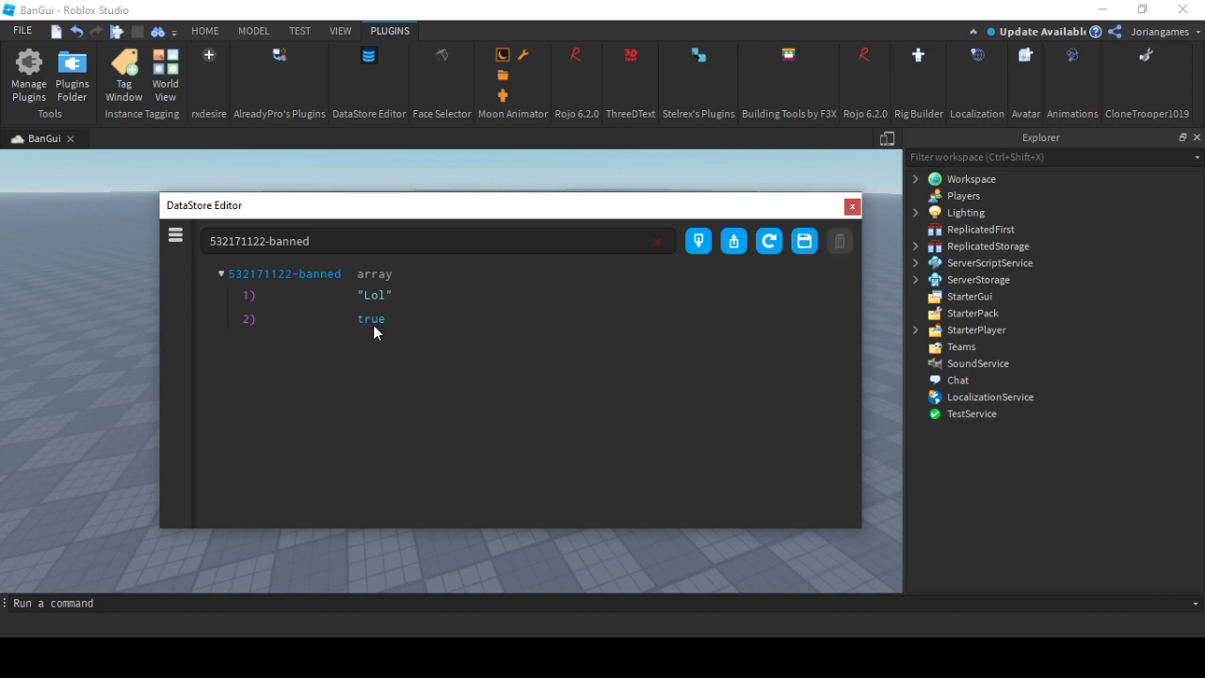
double_click(372, 318)
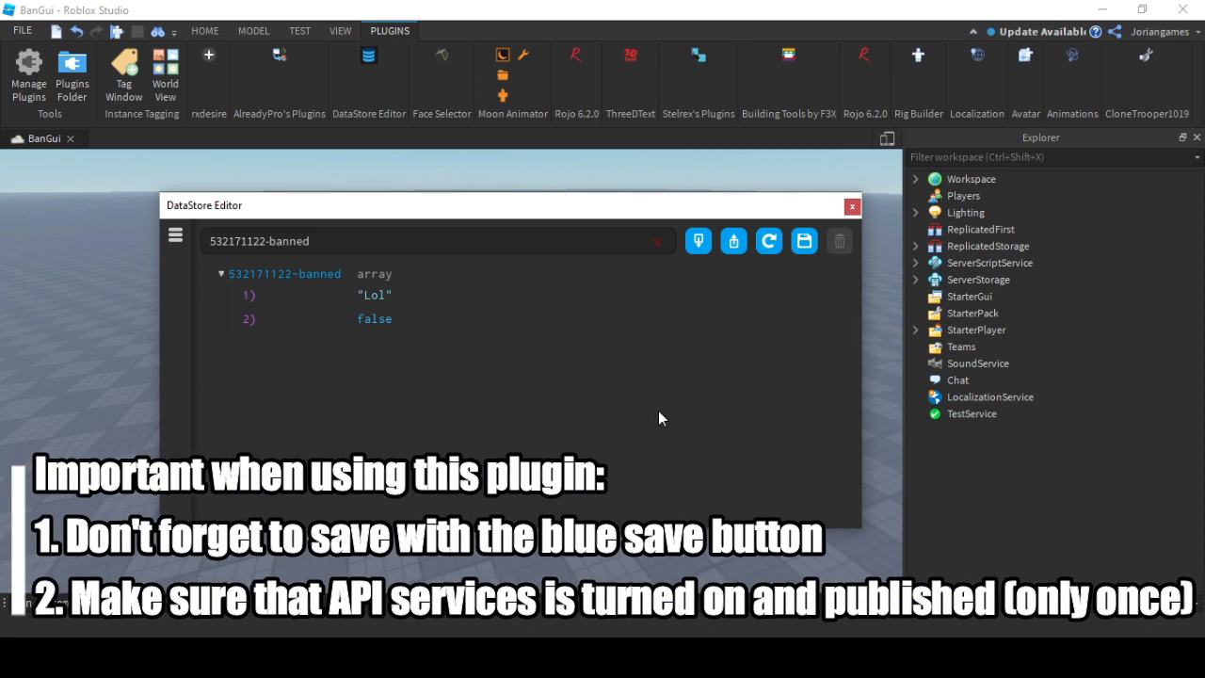
click(803, 241)
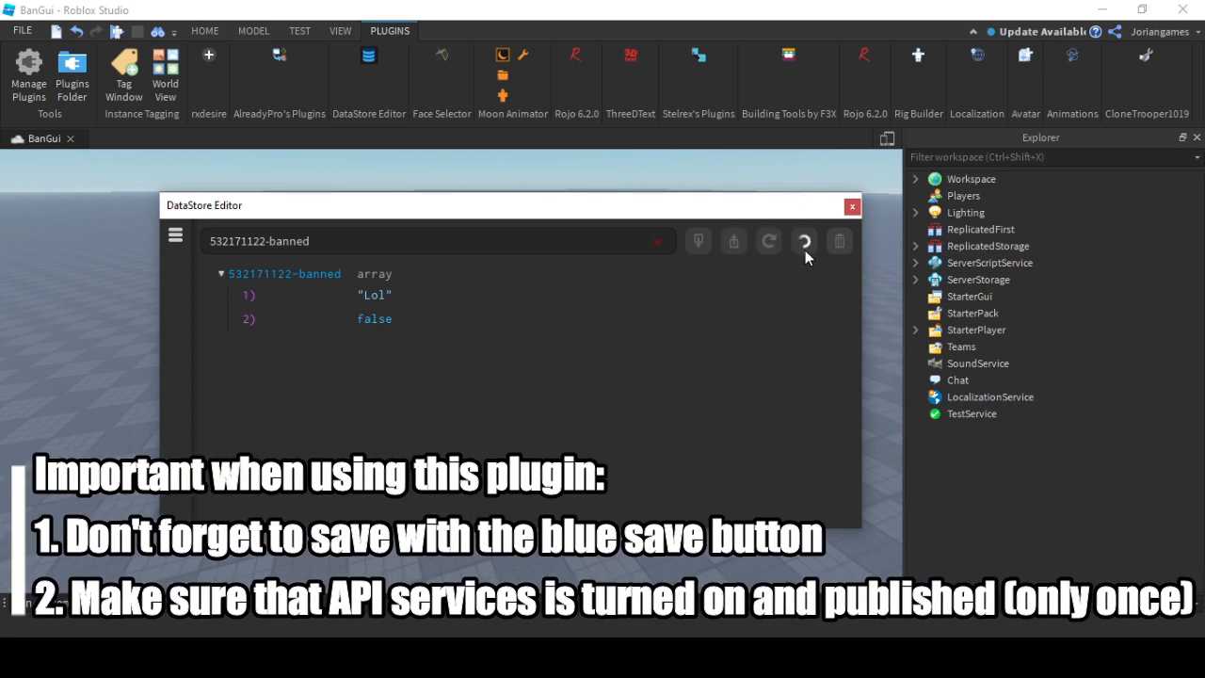
click(851, 205)
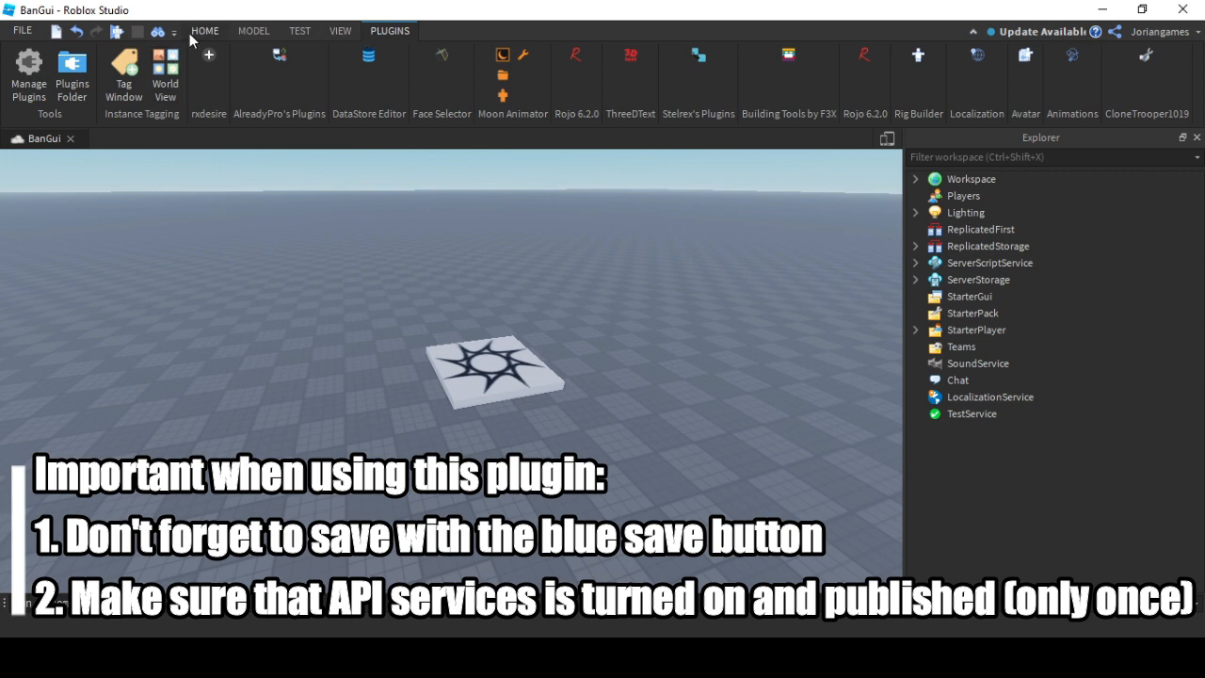
click(204, 30)
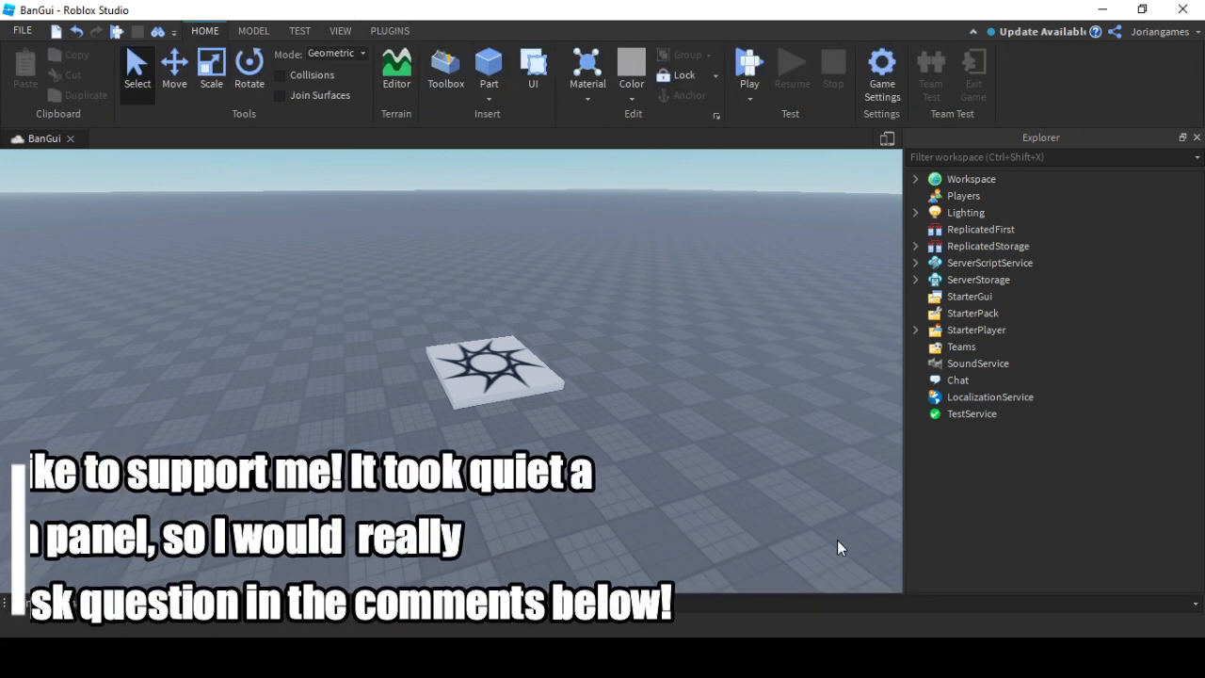